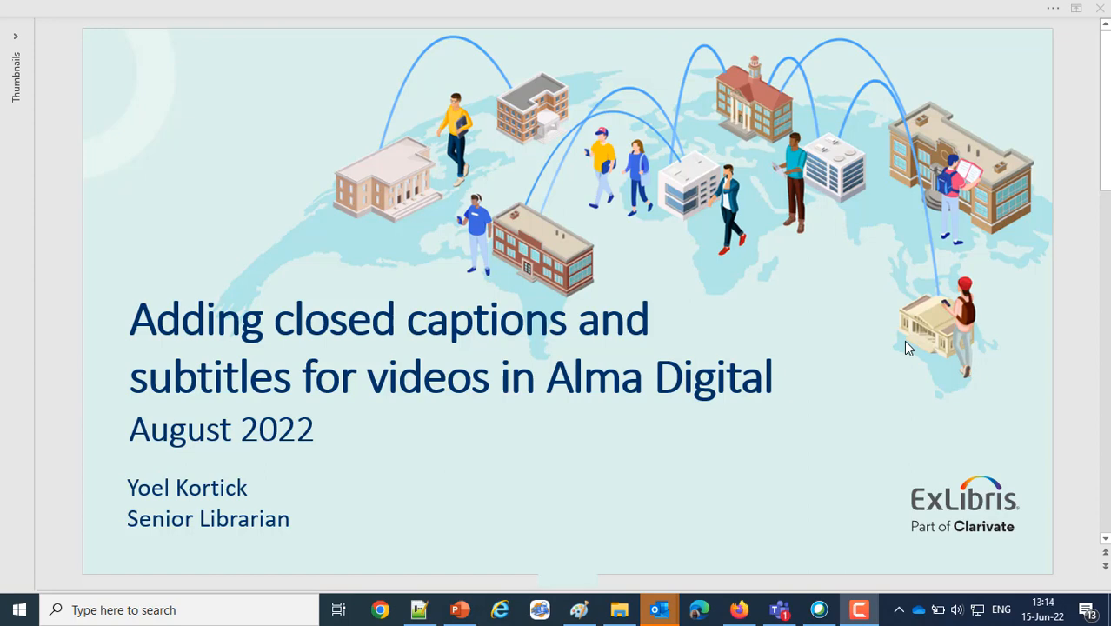
mouse_move(904, 396)
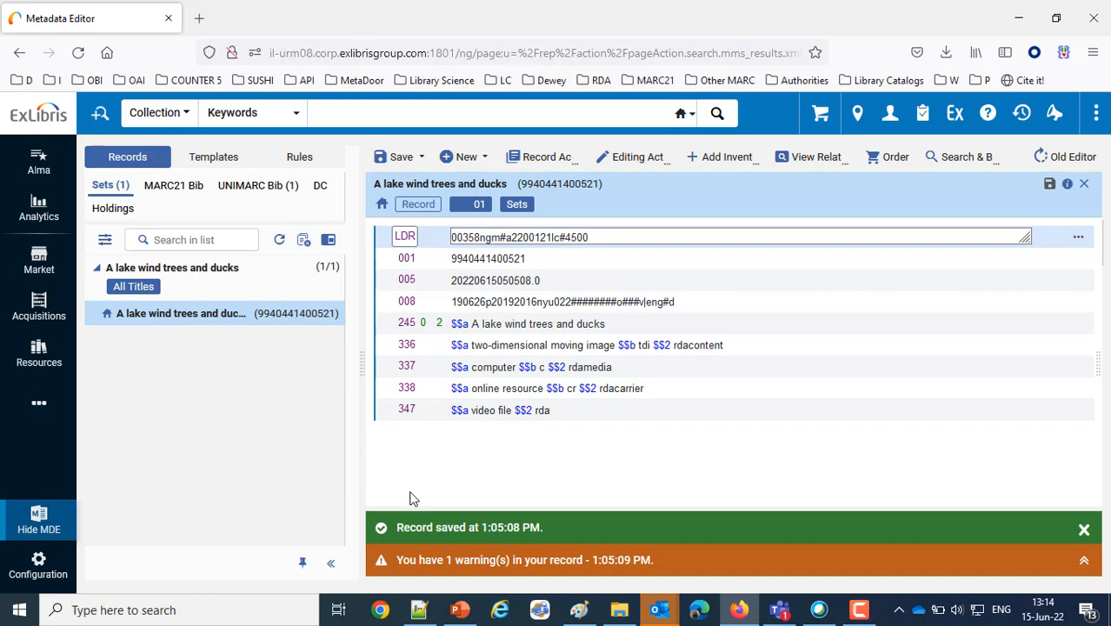
mouse_move(38, 565)
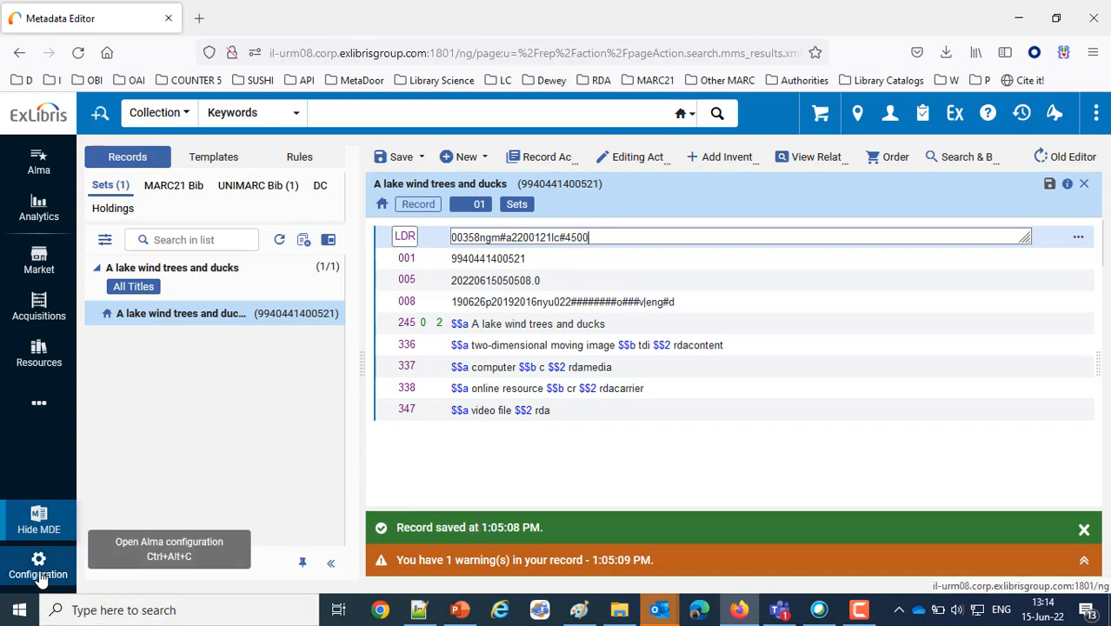
Reach Configuration > Fulfillment > Viewer Services and edit the Alma Viewer service details
click(38, 565)
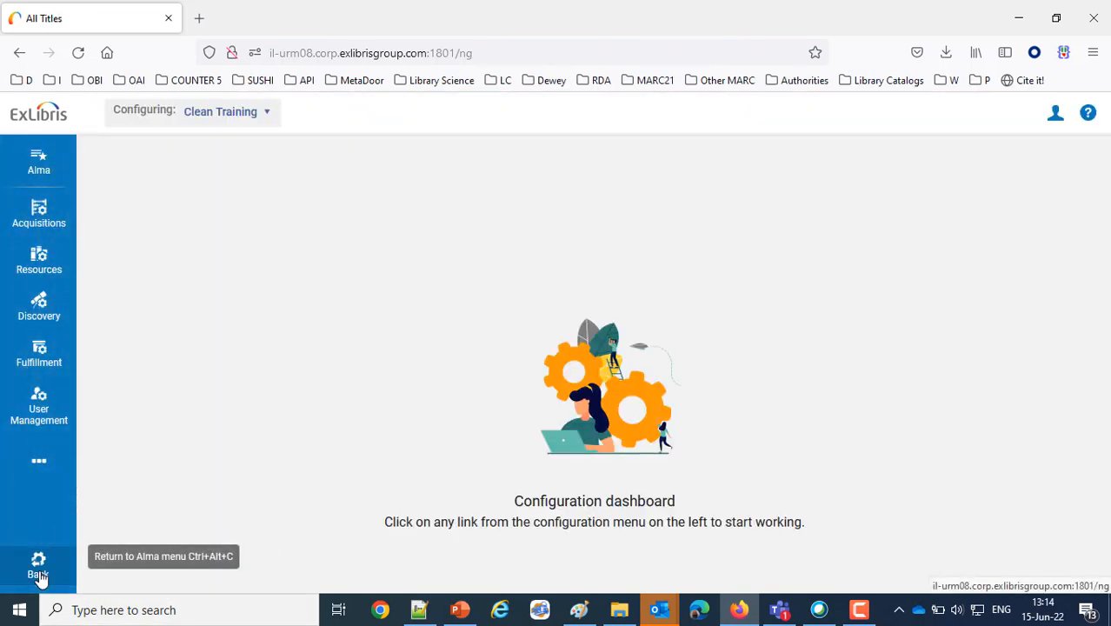
mouse_move(38, 354)
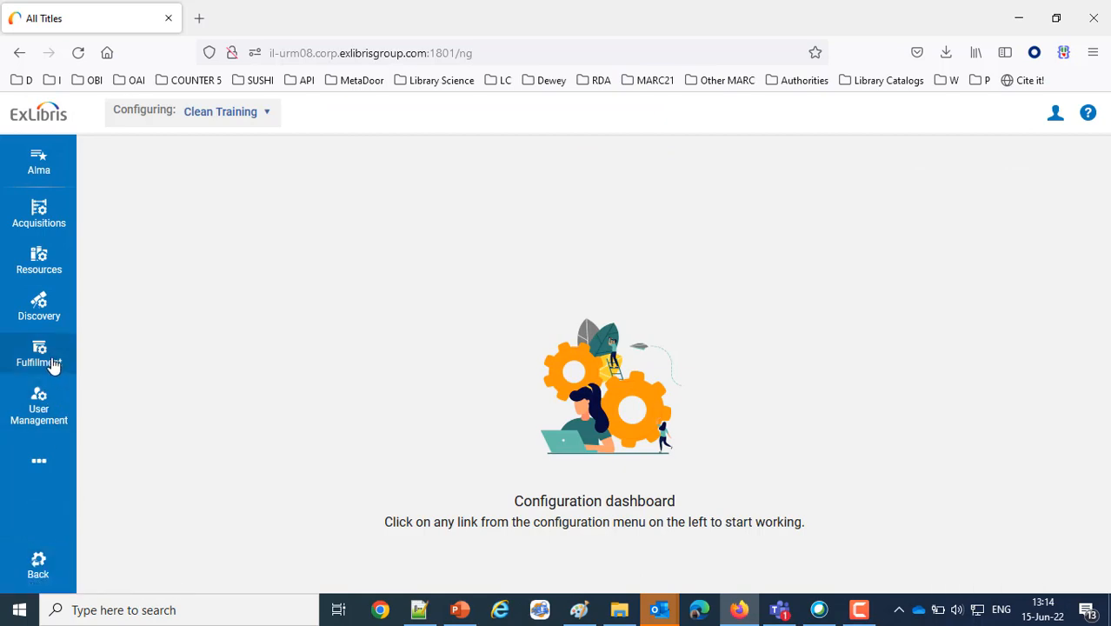
click(38, 351)
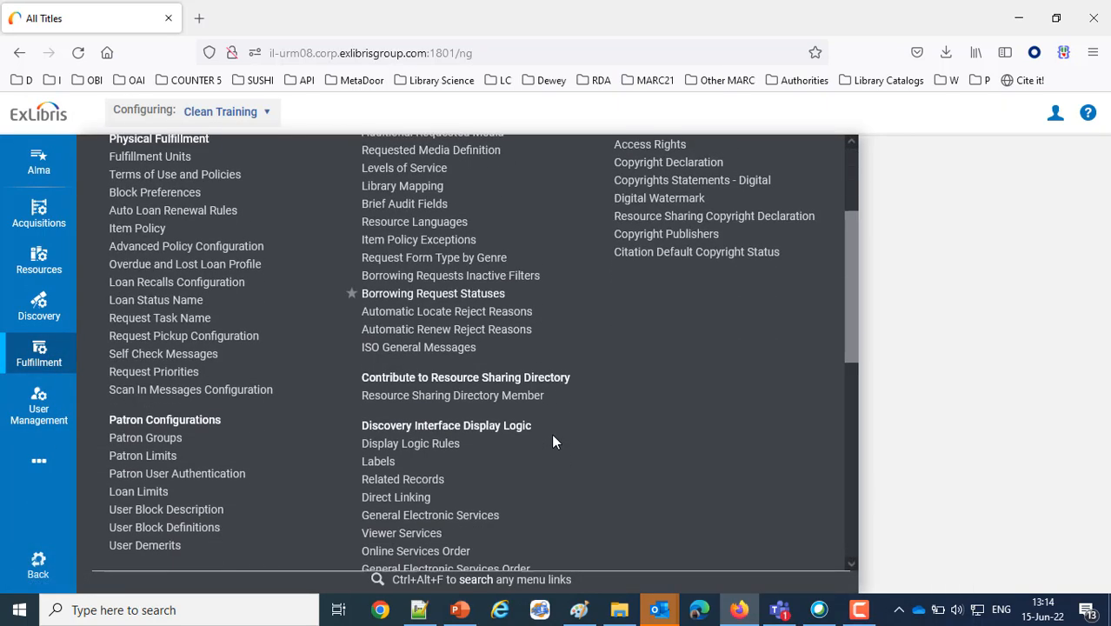
scroll(down, 3)
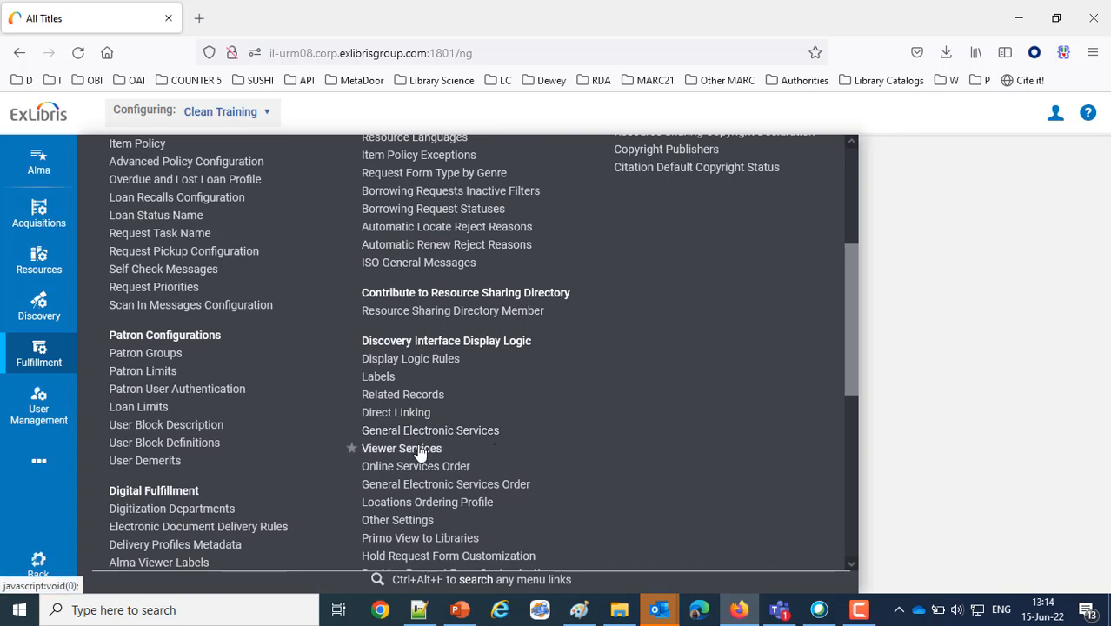
click(400, 448)
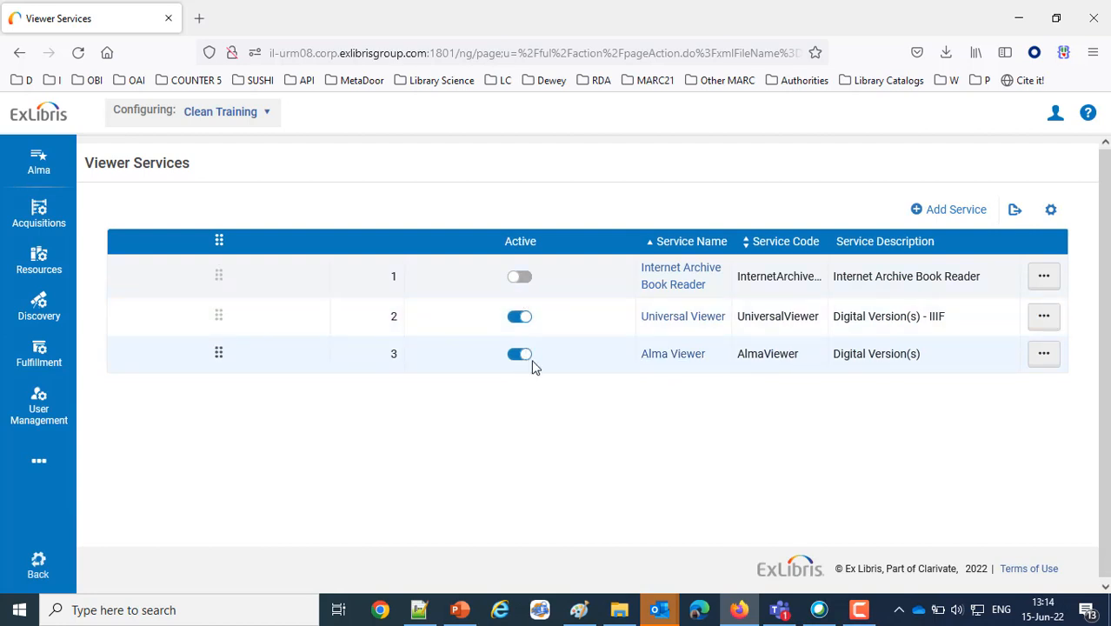
click(1042, 353)
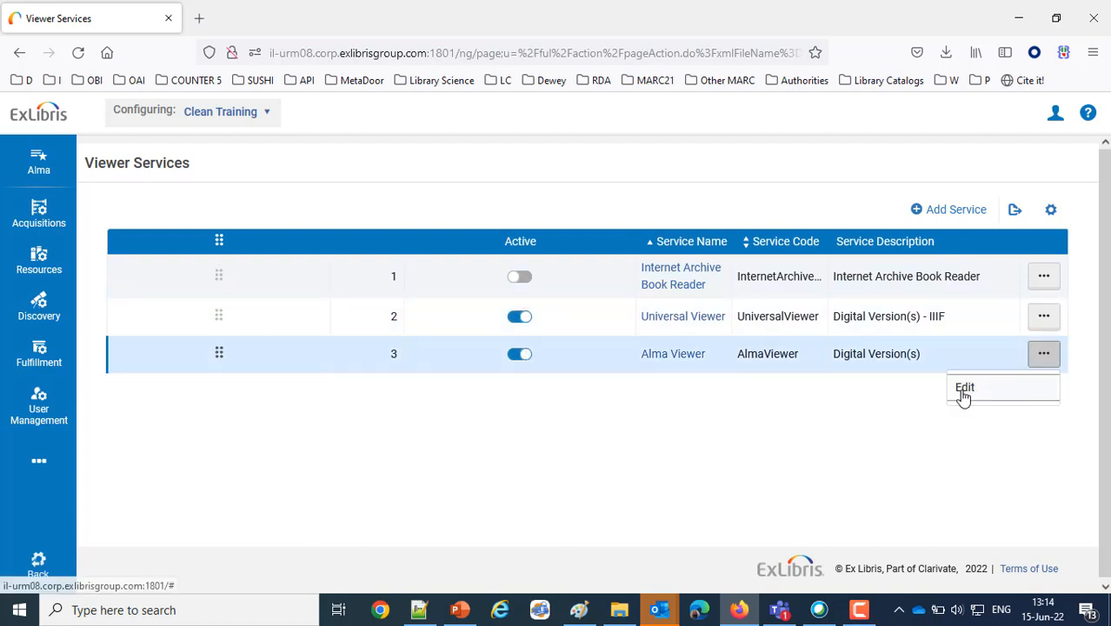
click(965, 386)
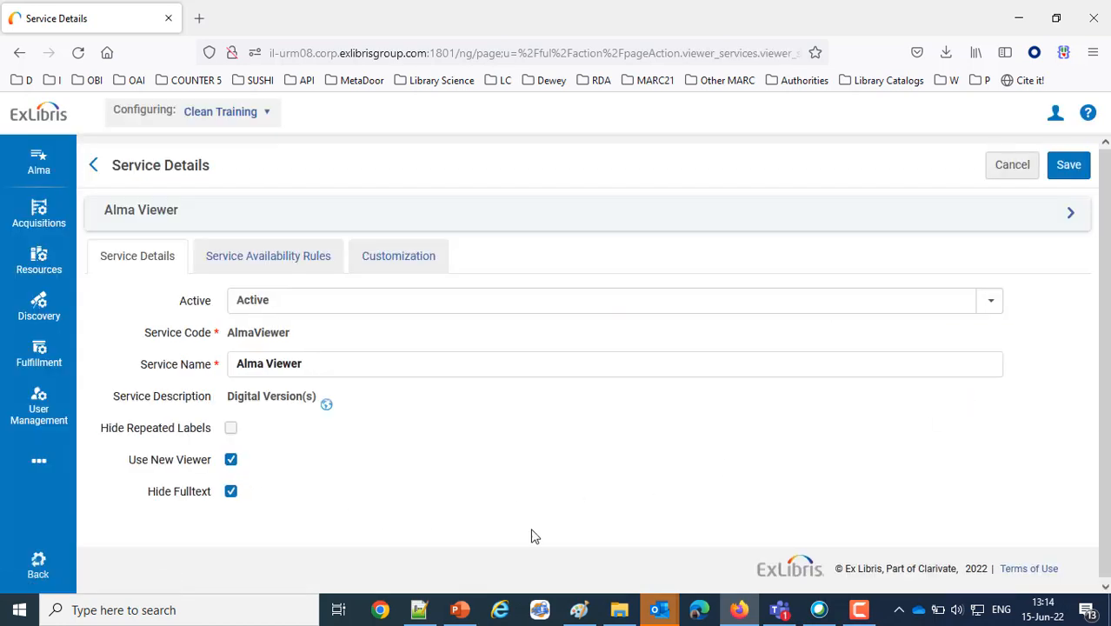
mouse_move(199, 468)
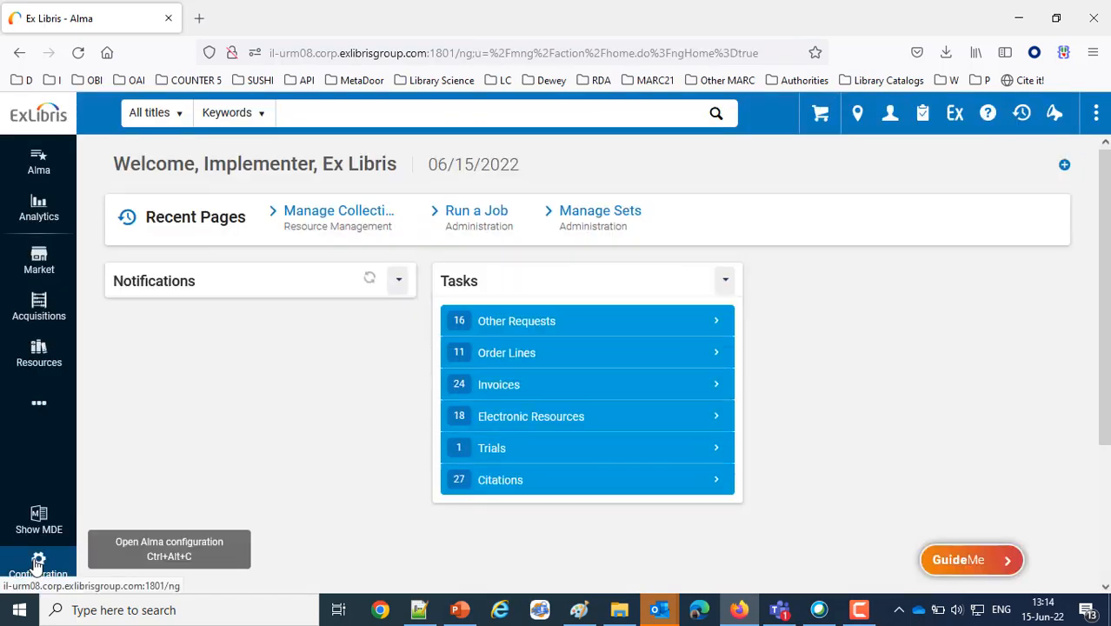
mouse_move(816, 532)
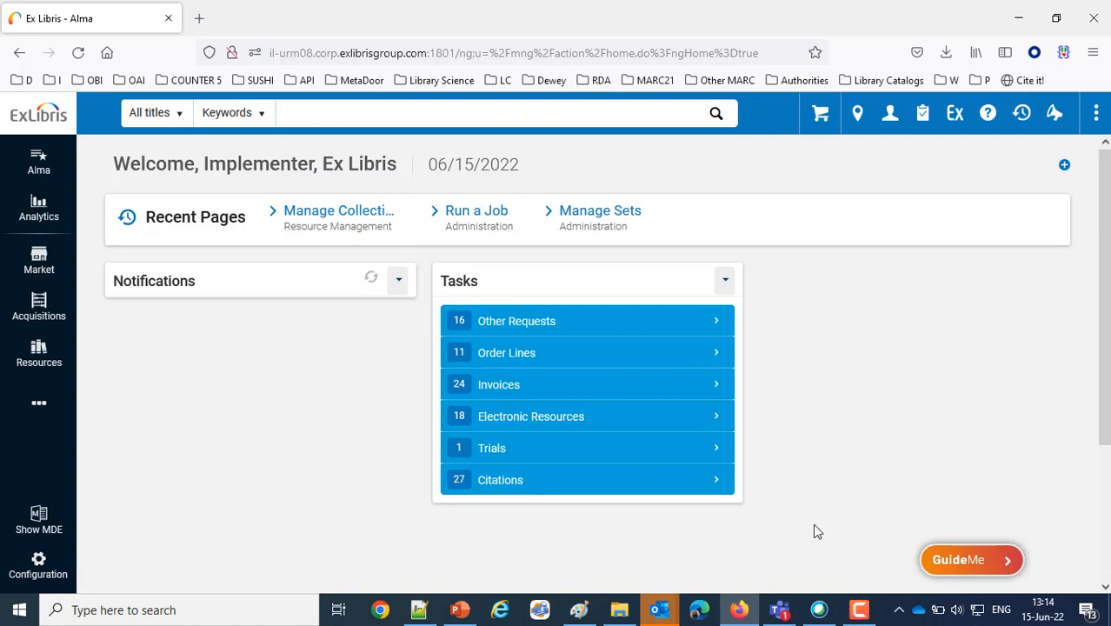
Reopen the Metadata Editor from the home page showing the A lake wind trees and ducks record
click(504, 113)
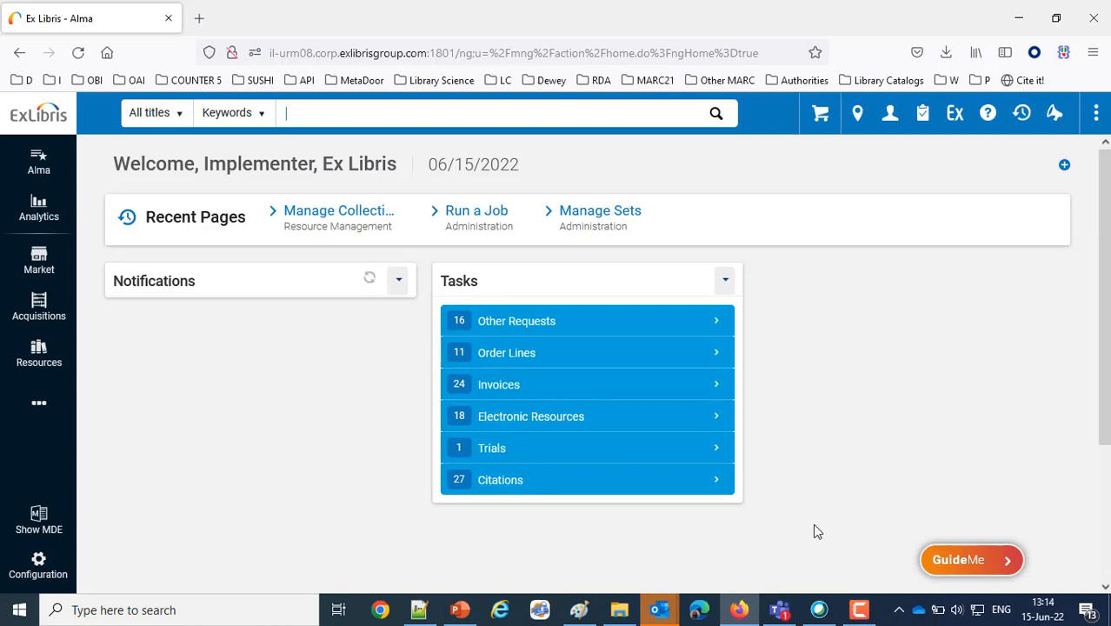
mouse_move(963, 547)
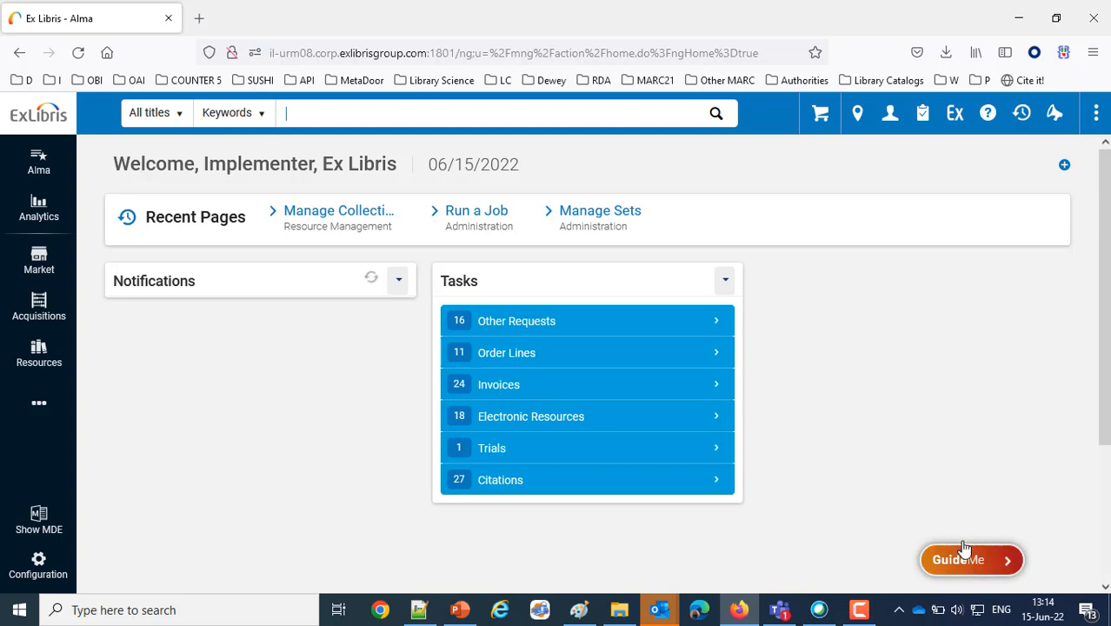
mouse_move(38, 518)
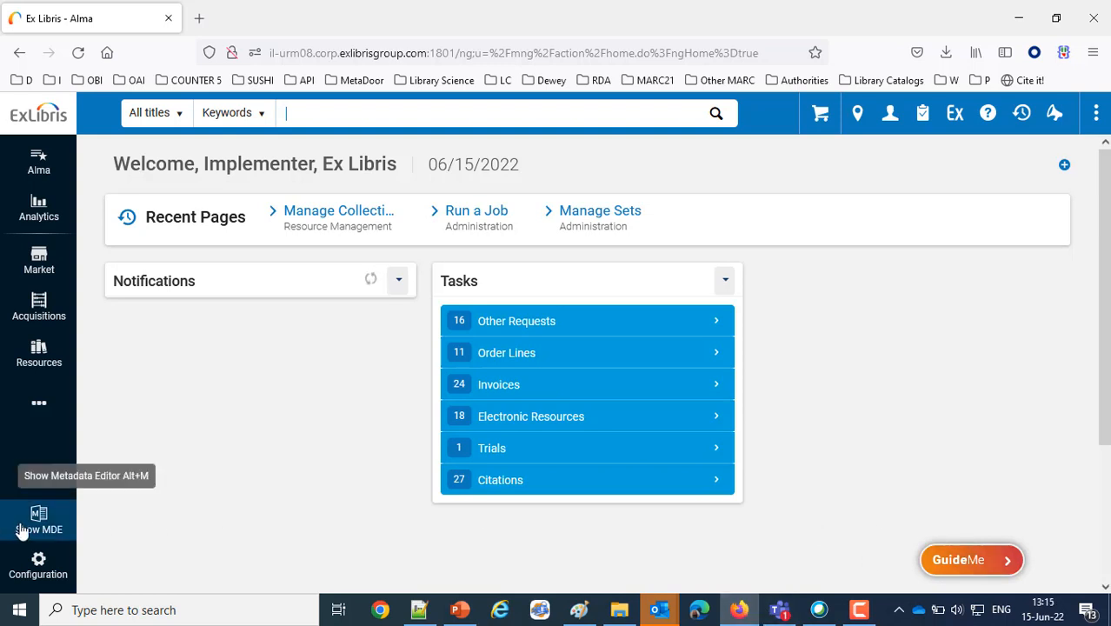
click(39, 522)
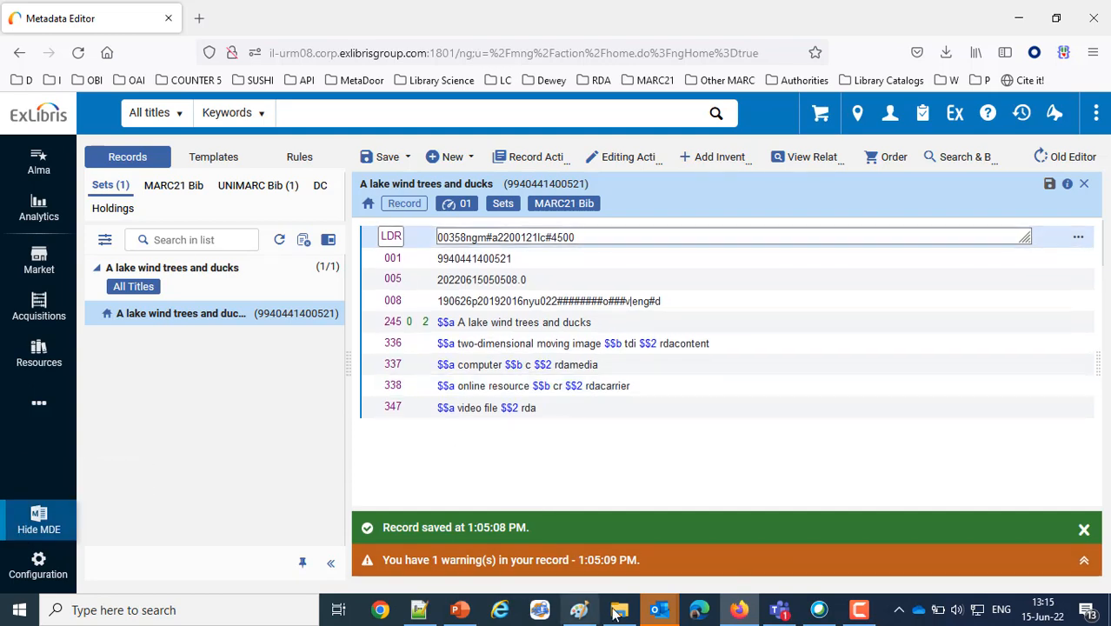
Show the closed-captions folder with the lake MP4 and bring up actions for its .vtt file
click(619, 608)
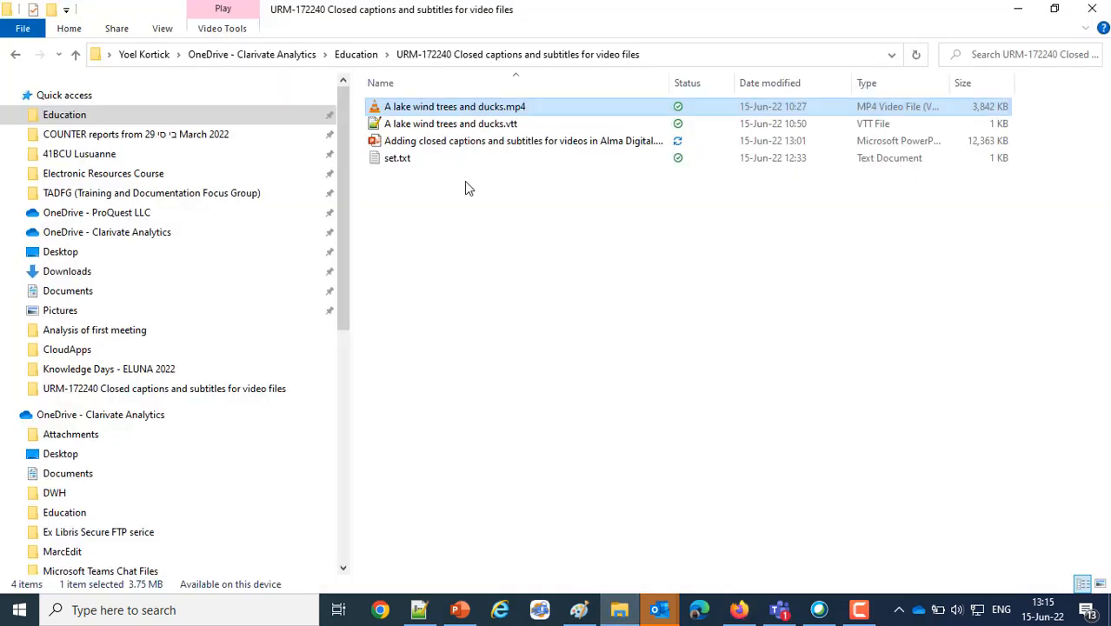
mouse_move(455, 106)
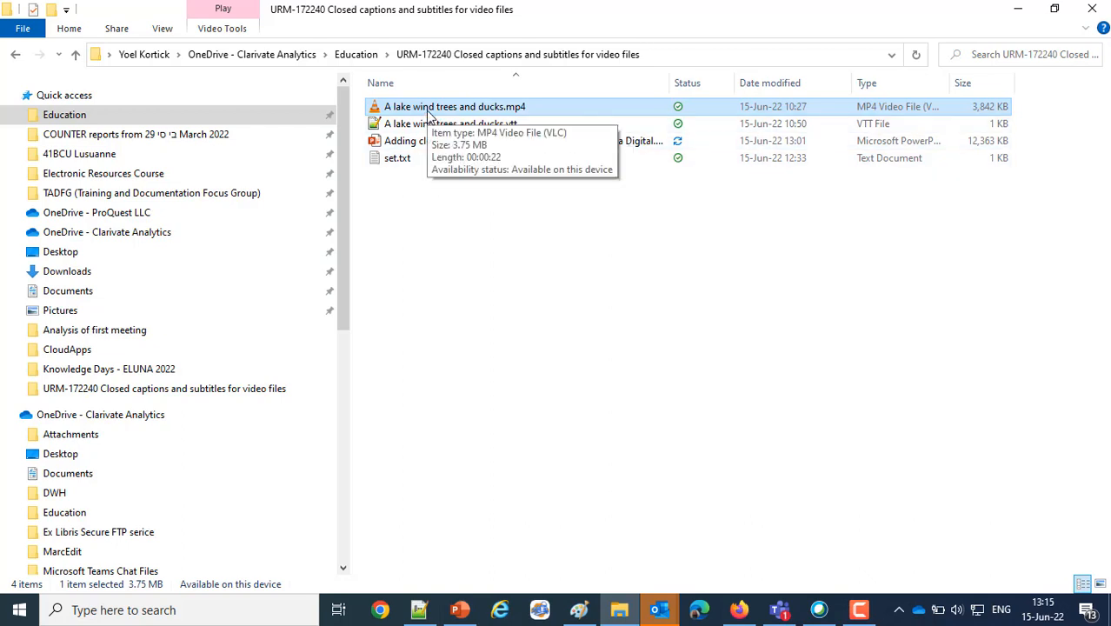
mouse_move(452, 193)
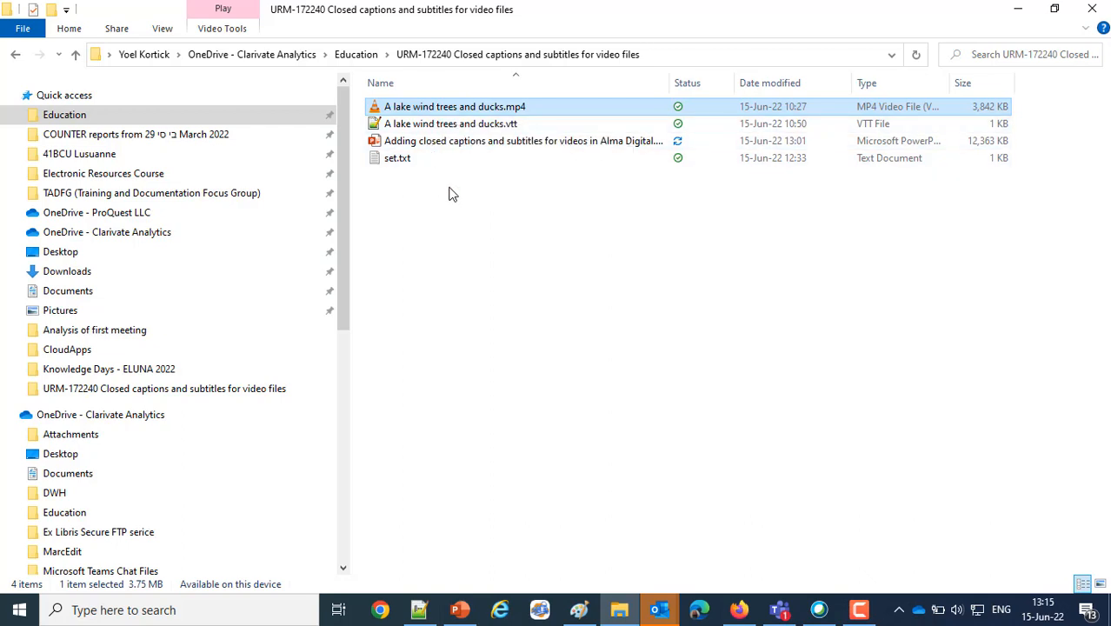
mouse_move(434, 113)
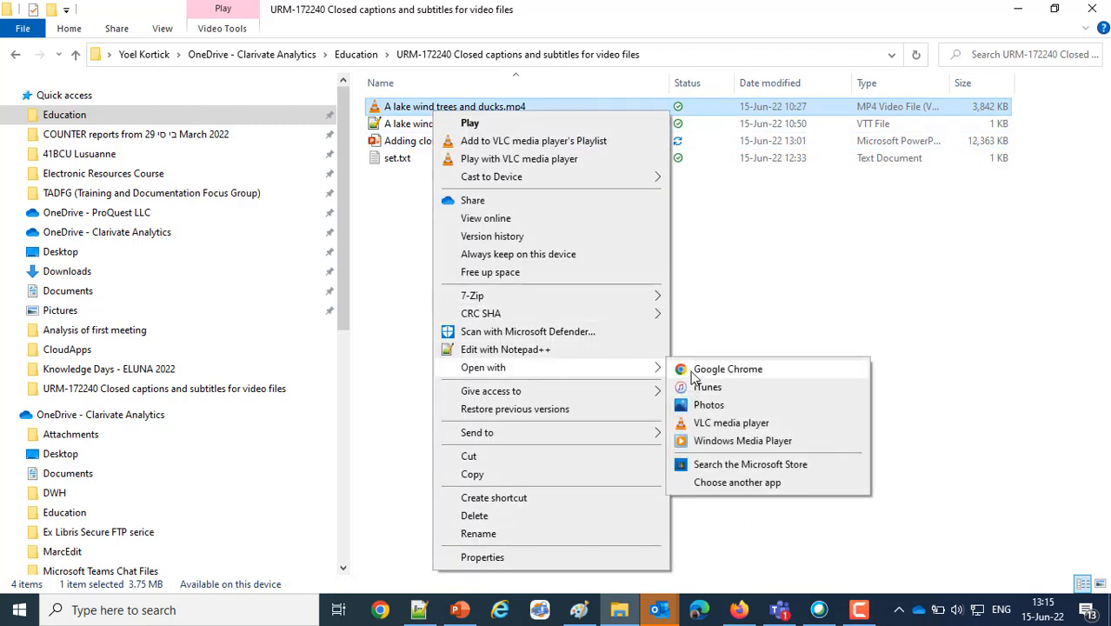
click(726, 369)
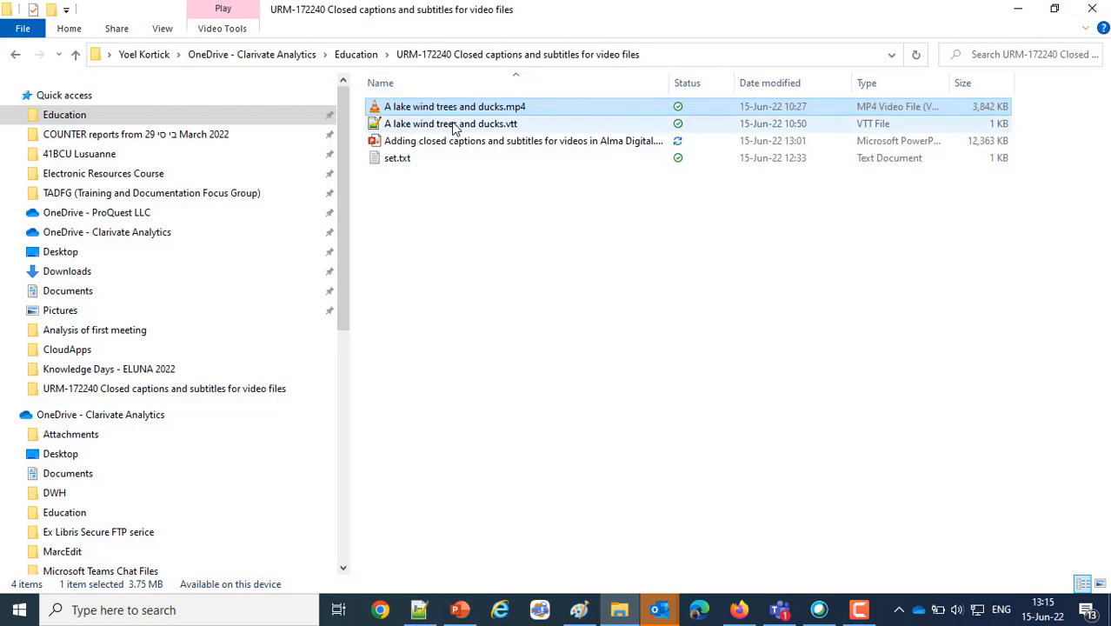
right_click(450, 123)
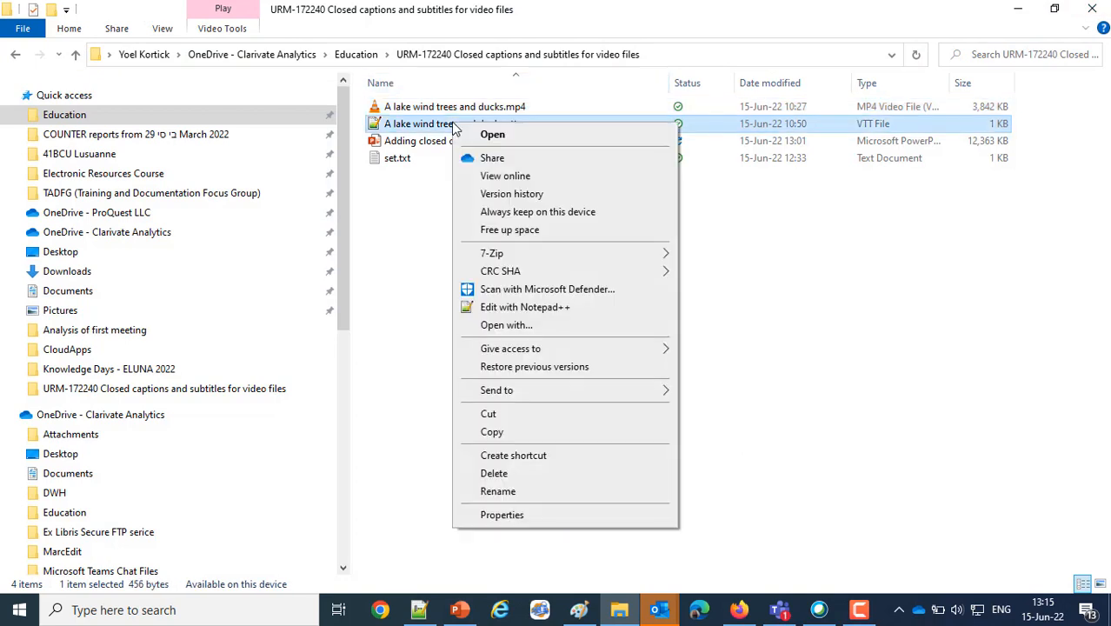
Open the VTT captions file in Notepad++ and point out the 'It appears to be raining' cue
click(525, 306)
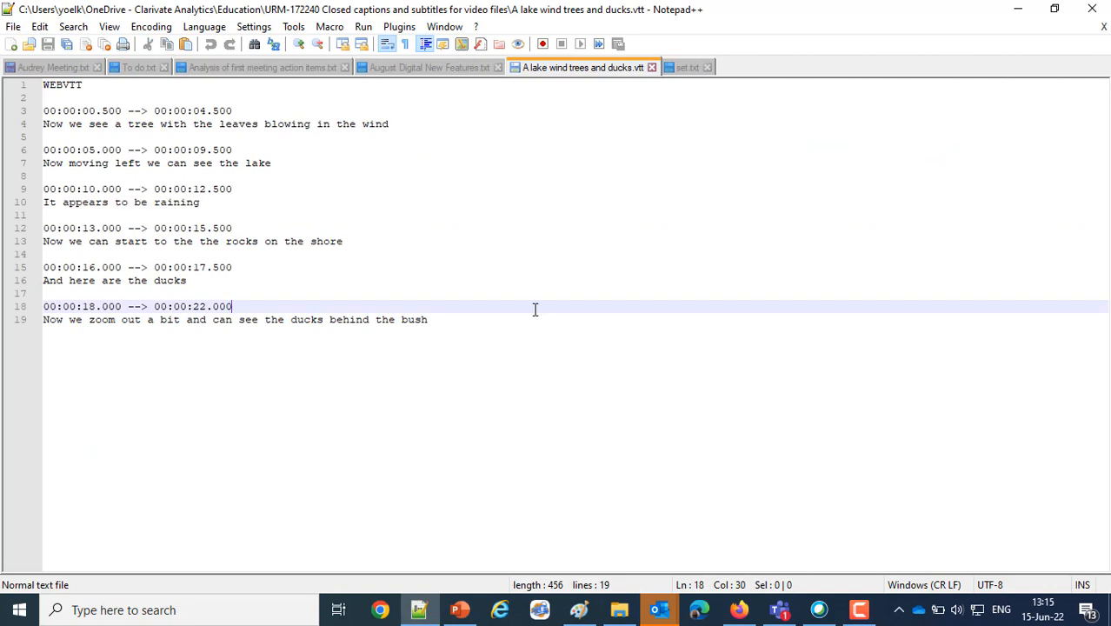
mouse_move(642, 143)
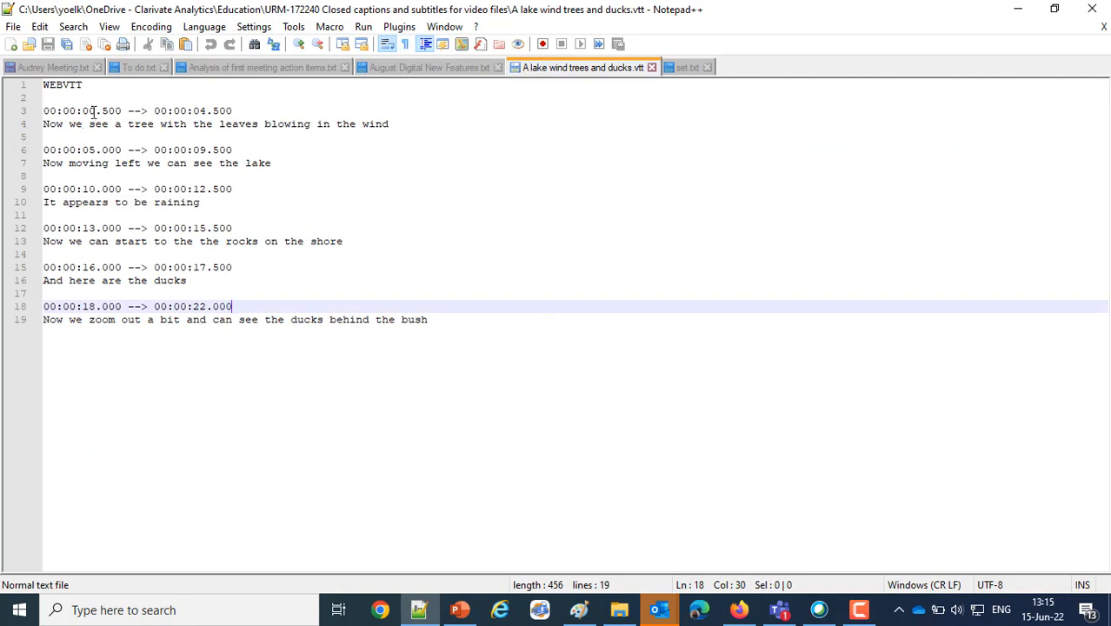
click(198, 202)
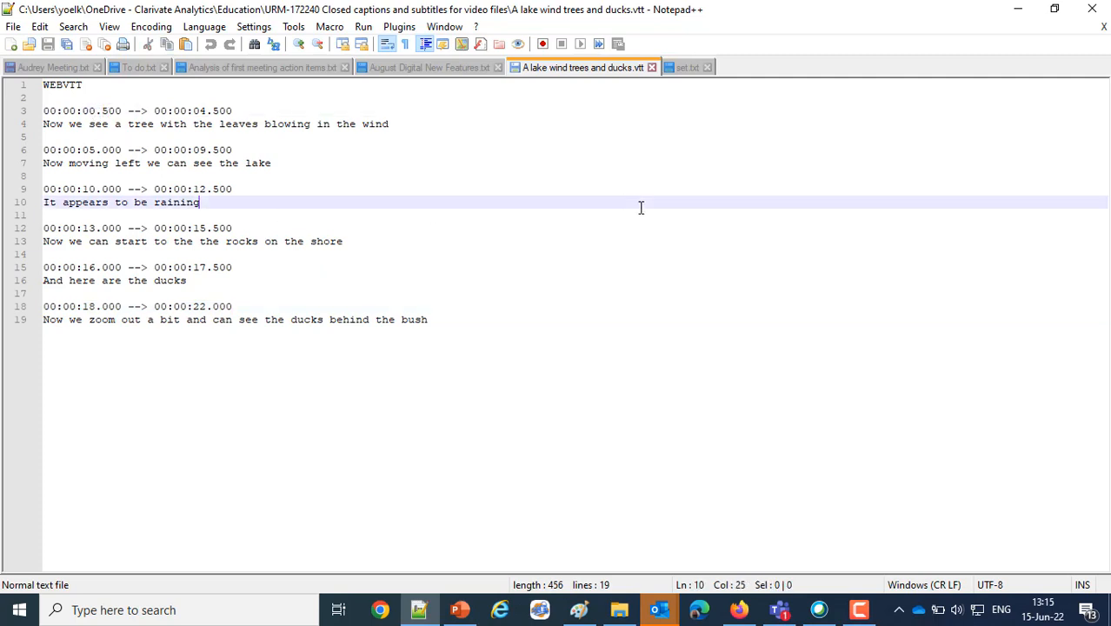
mouse_move(214, 110)
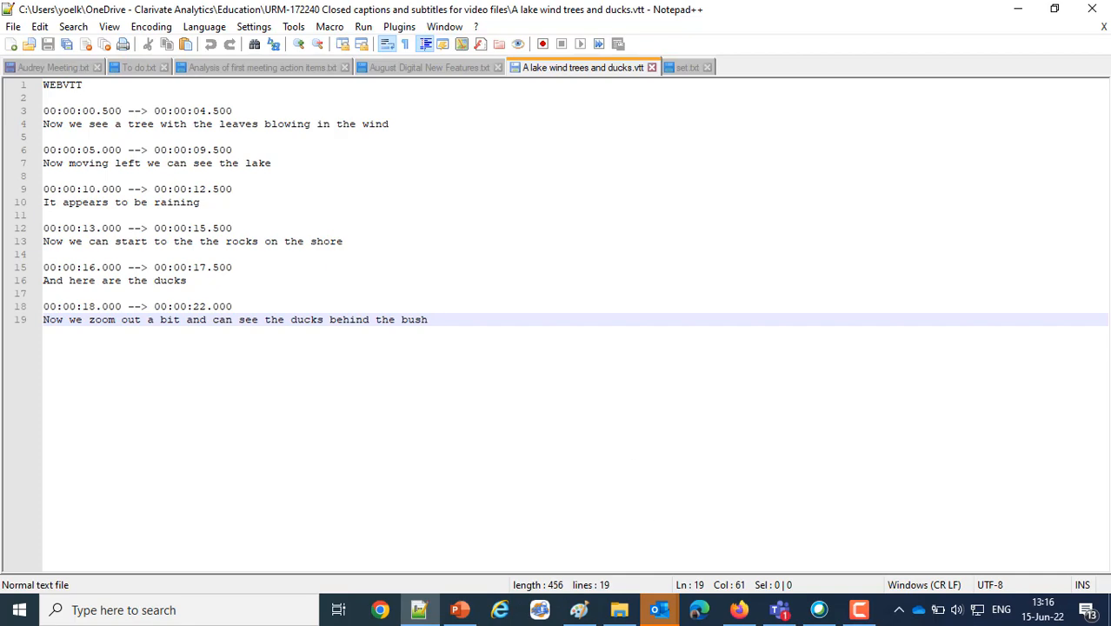
View the lake record's inventory via View Related, confirm no records found, and close the pane
click(737, 609)
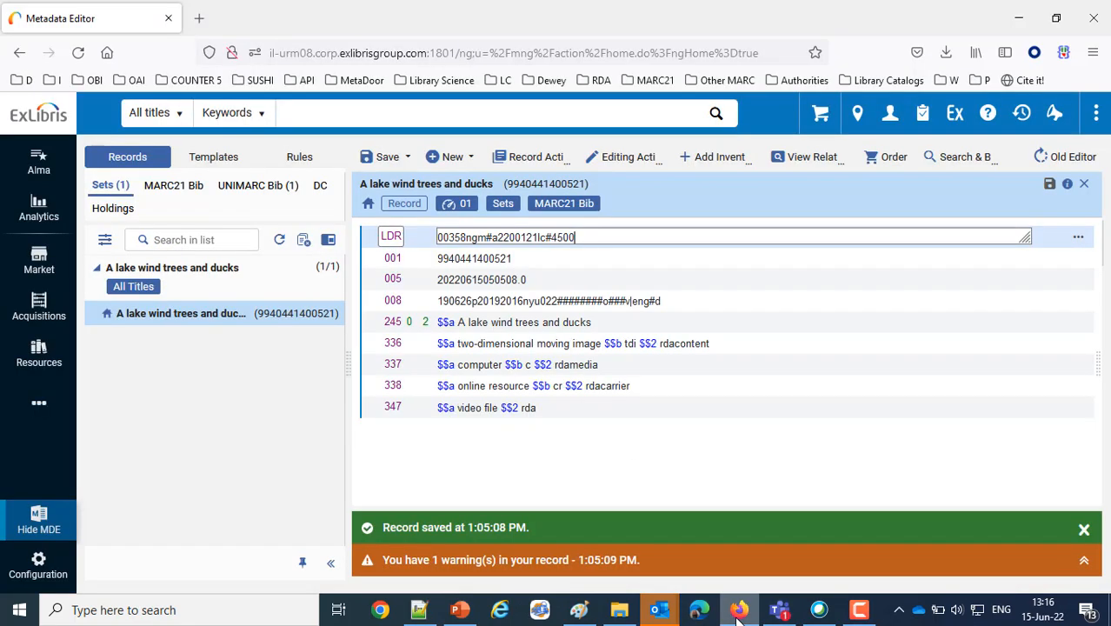
mouse_move(789, 472)
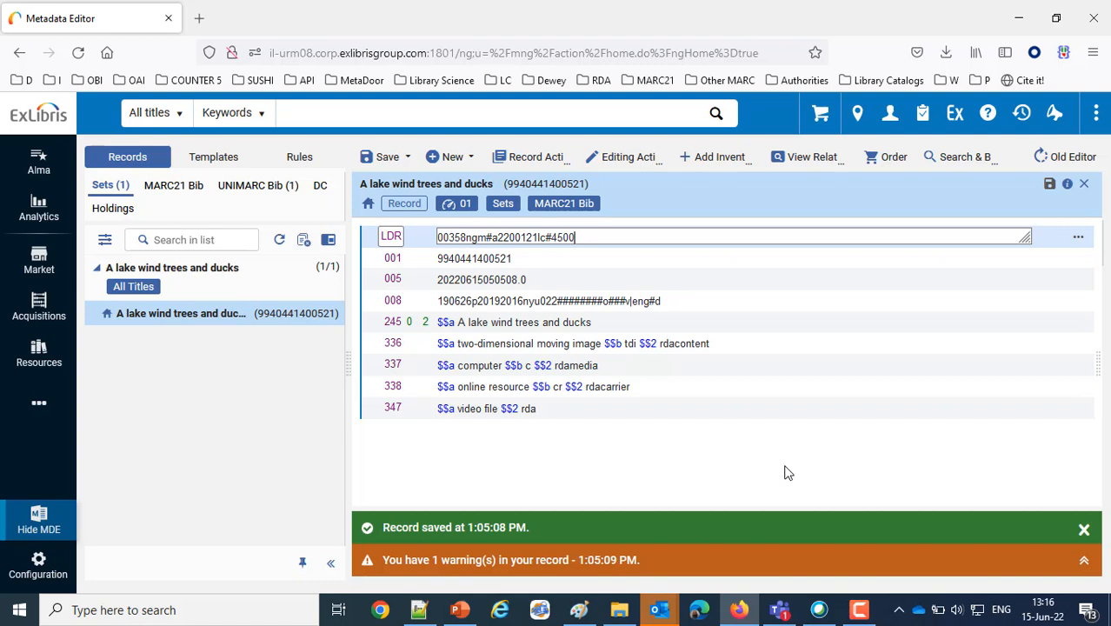
mouse_move(755, 449)
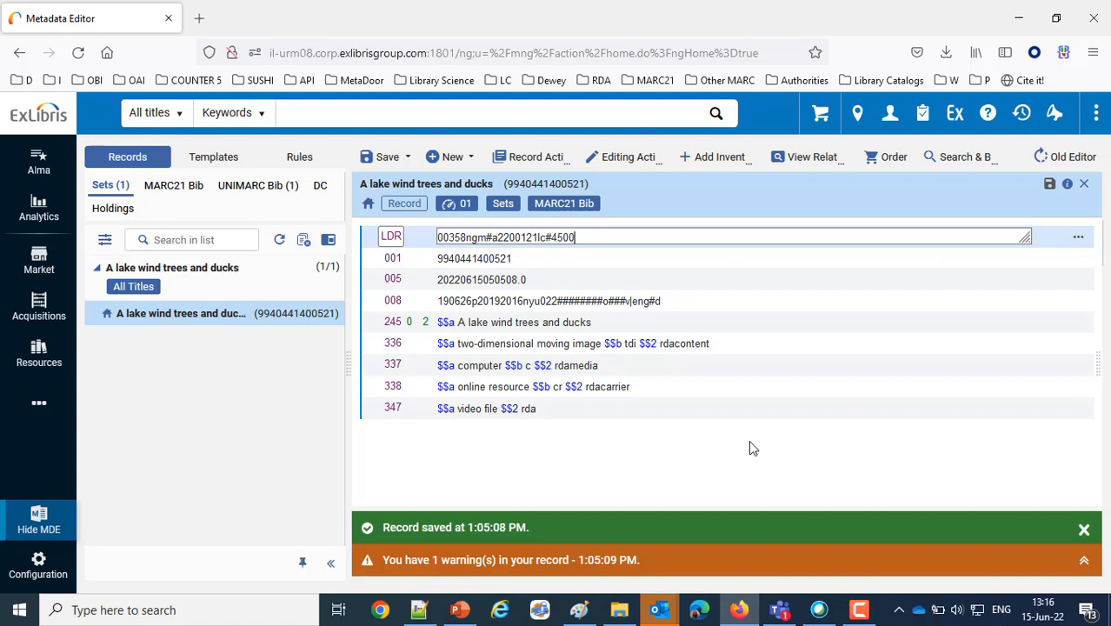
click(810, 157)
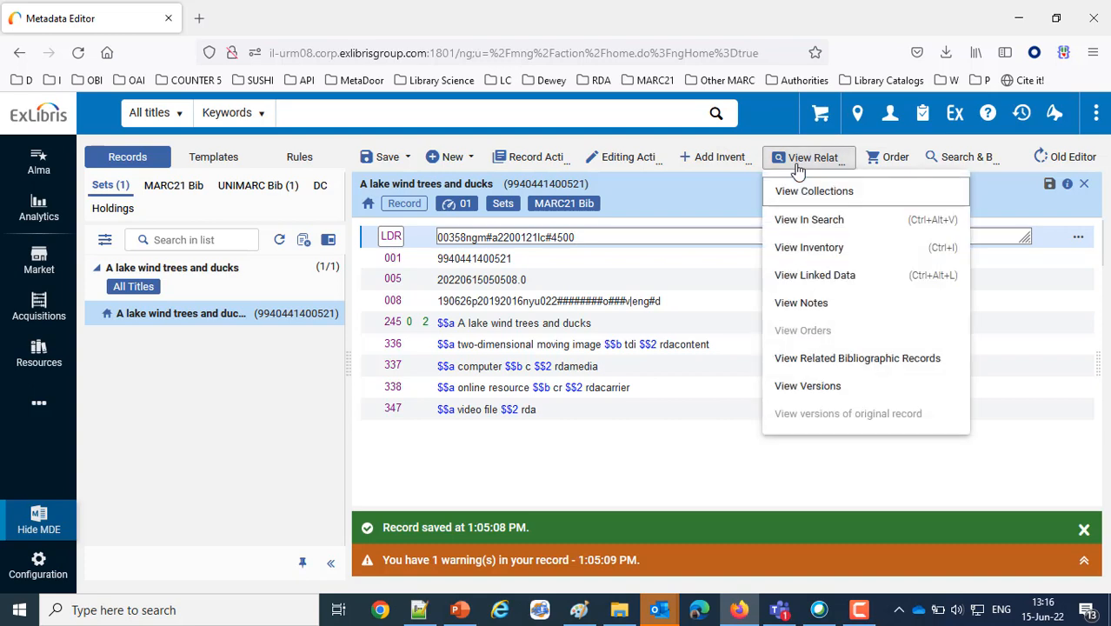
mouse_move(808, 247)
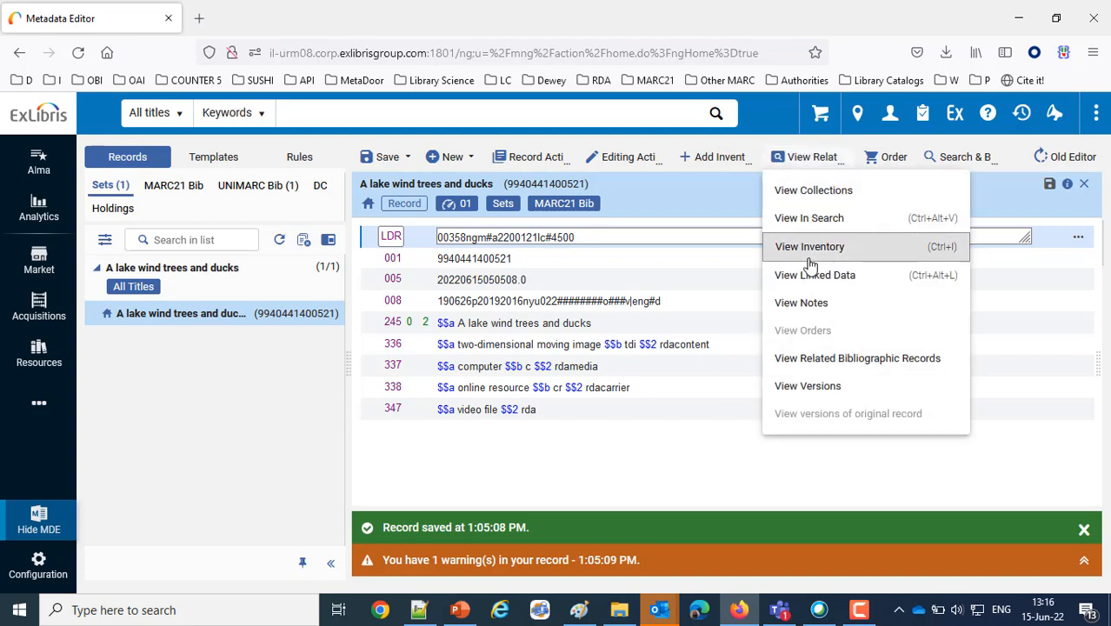
click(808, 247)
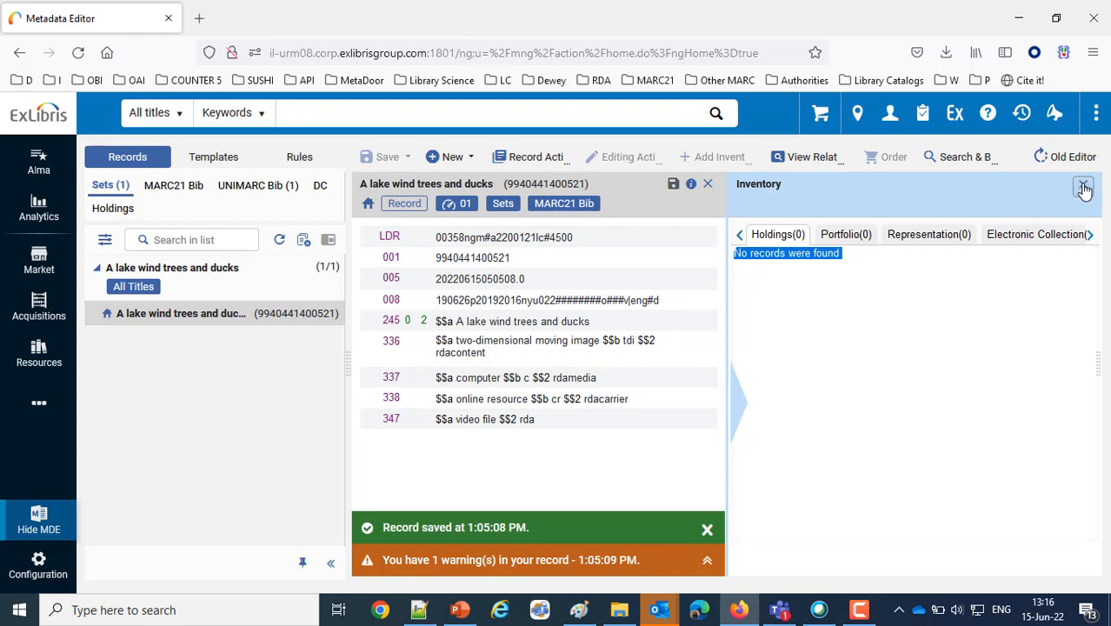
click(1085, 188)
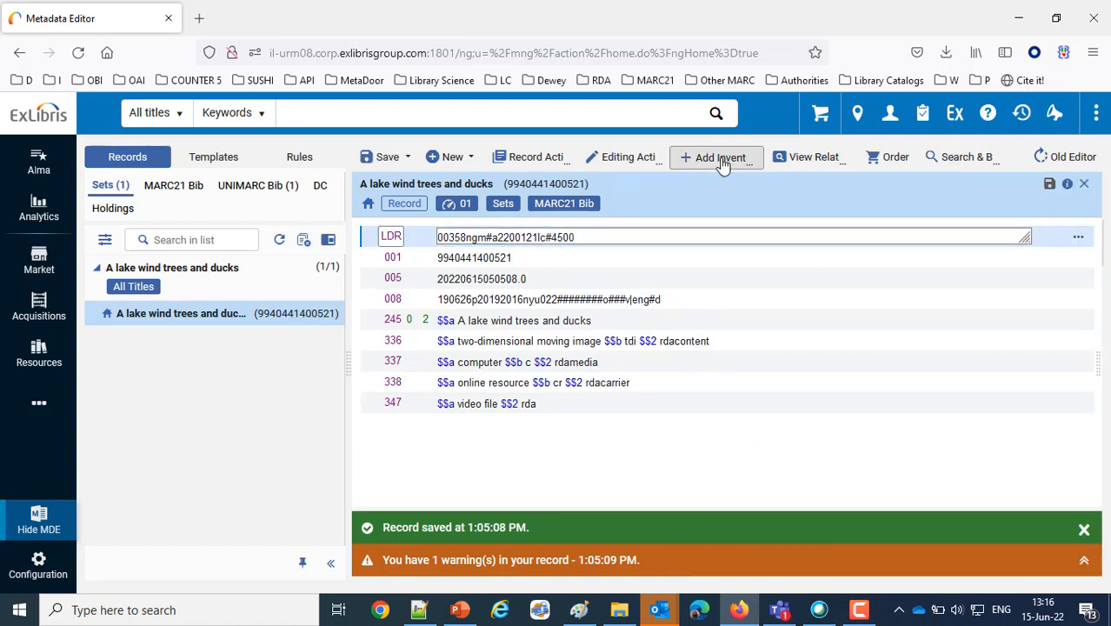
Add a new digital representation and upload the lake MP4 under File Details
click(719, 156)
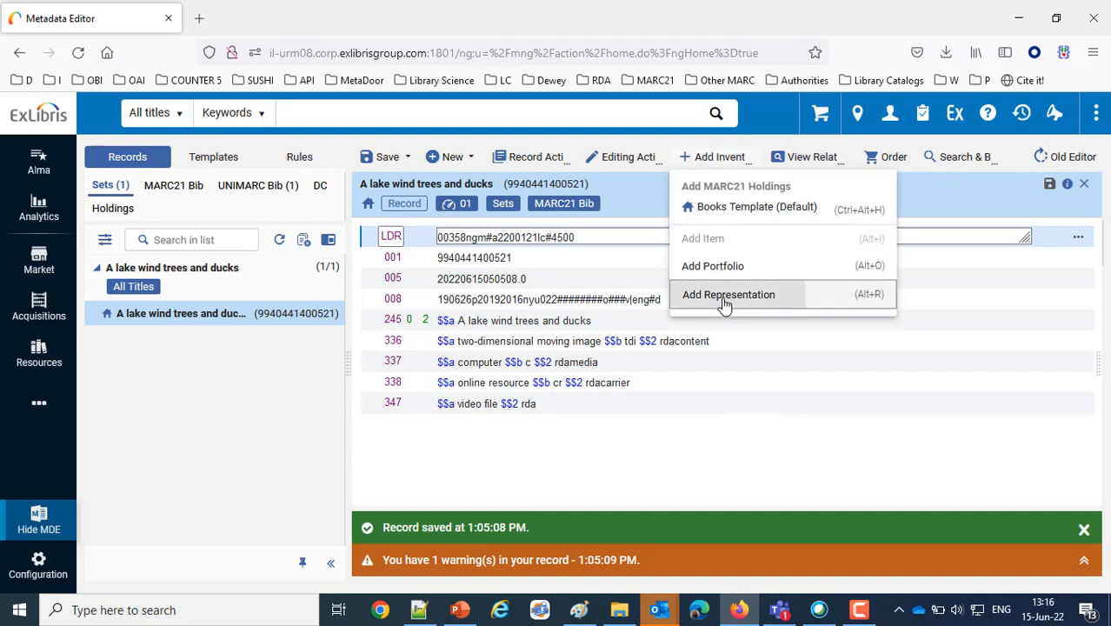
click(726, 293)
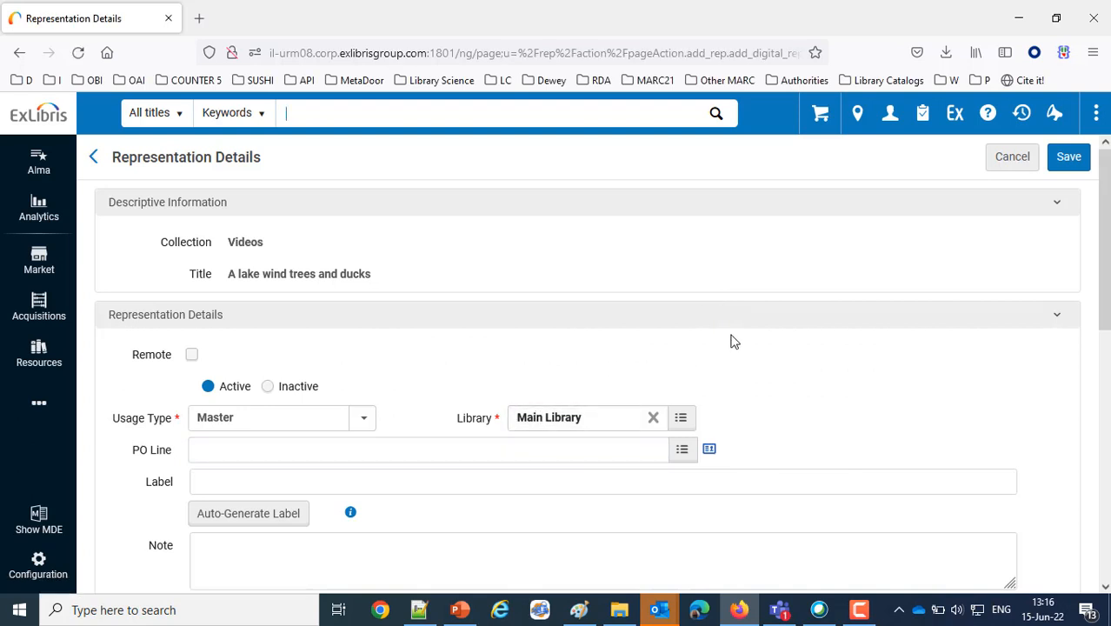
scroll(down, 3)
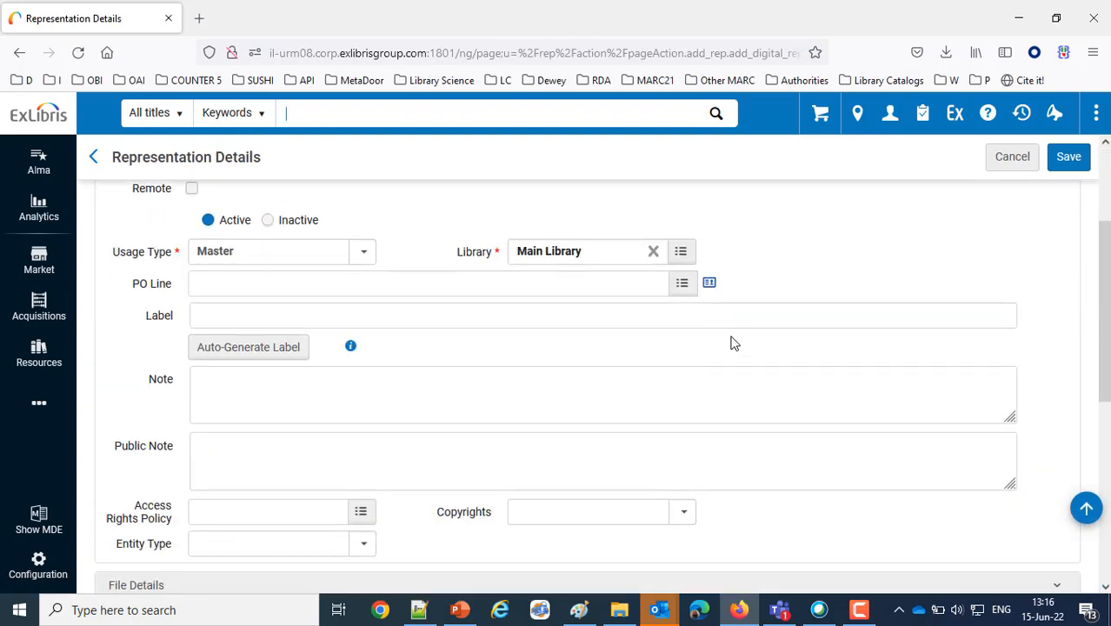
scroll(up, 3)
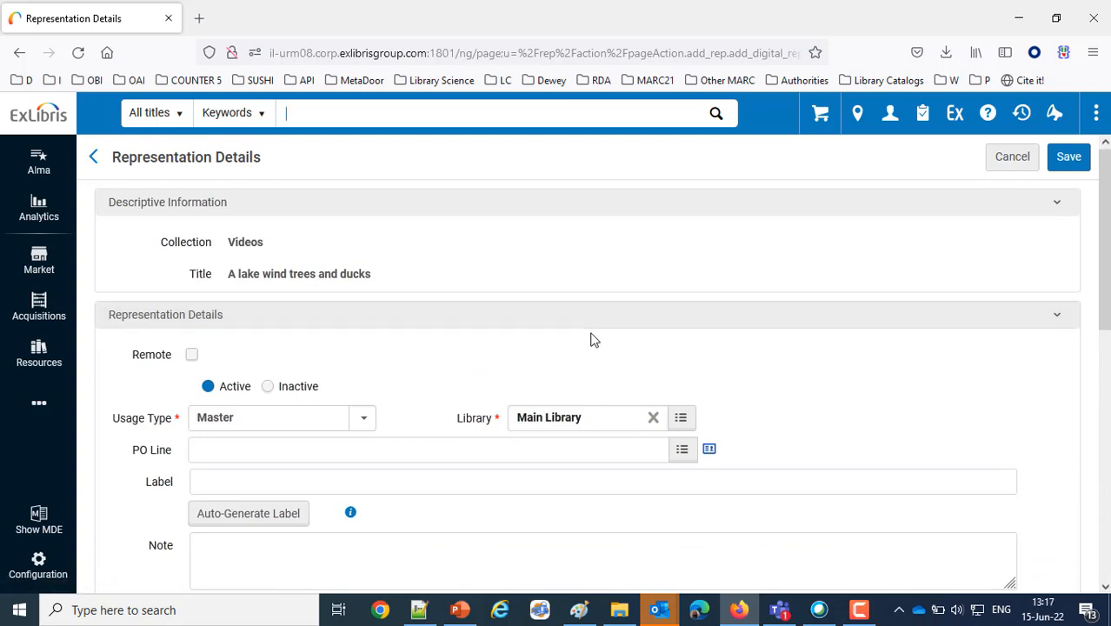
scroll(down, 3)
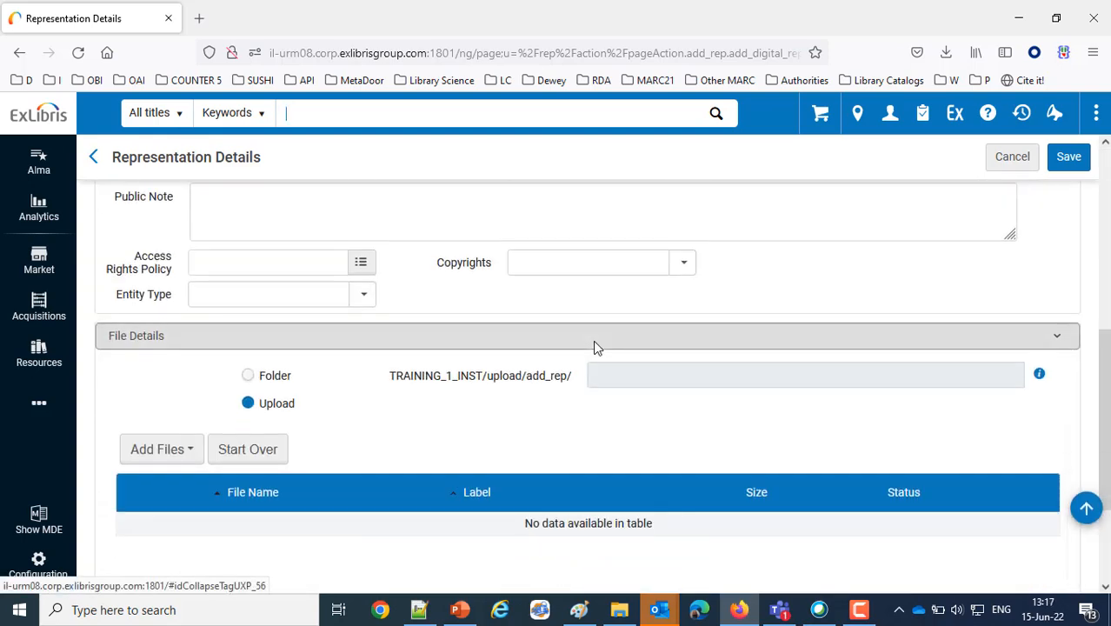
scroll(up, 3)
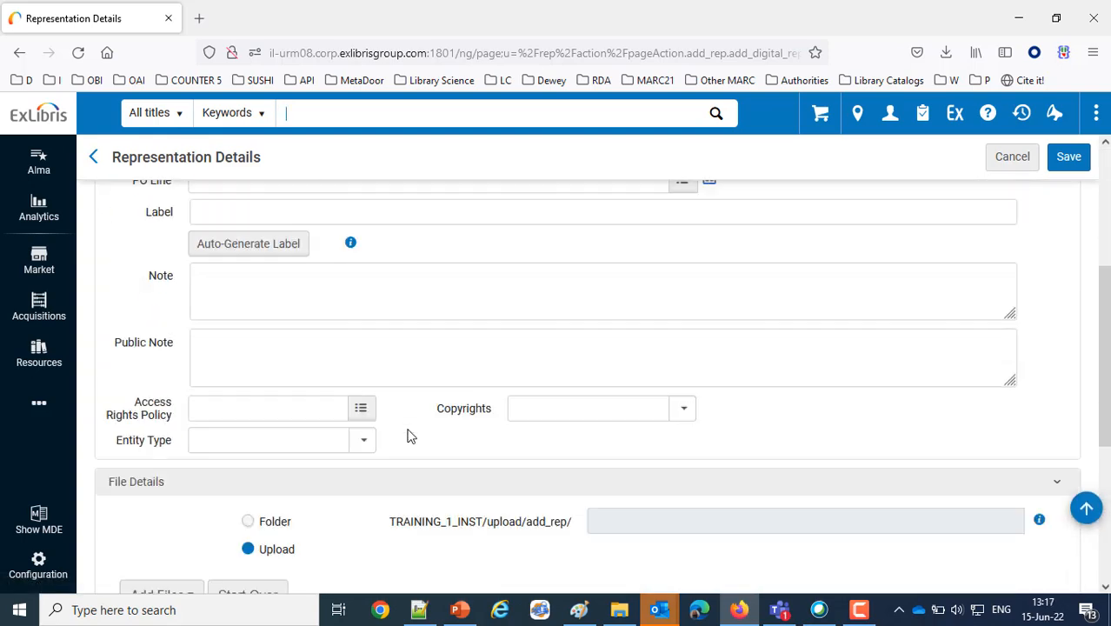
click(160, 448)
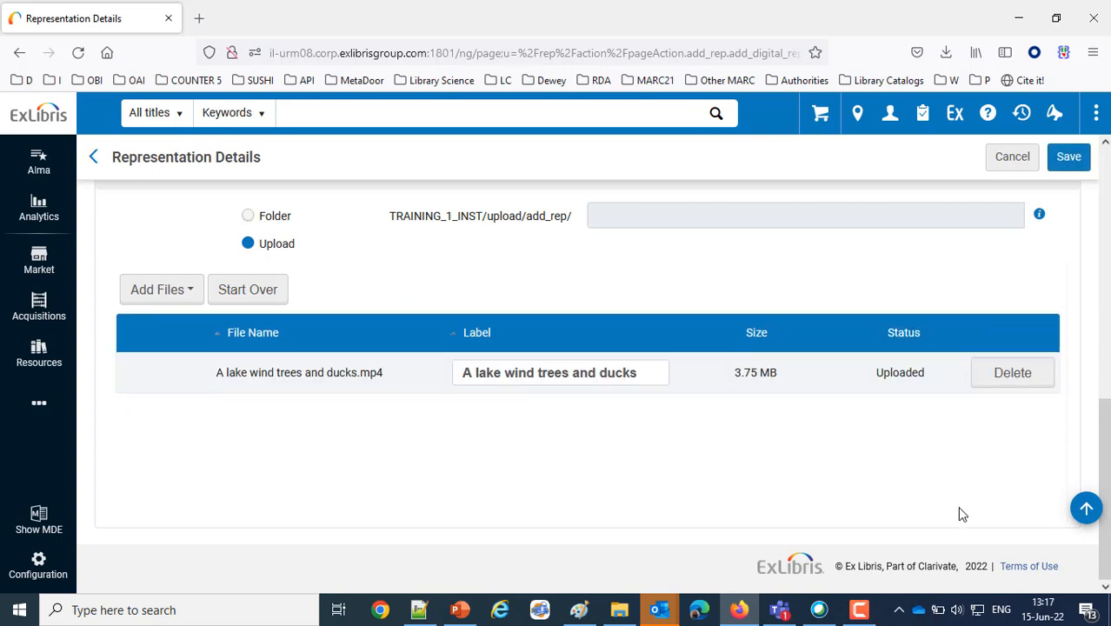
Save the representation, confirm it in the record's inventory, and open it for editing
click(1067, 156)
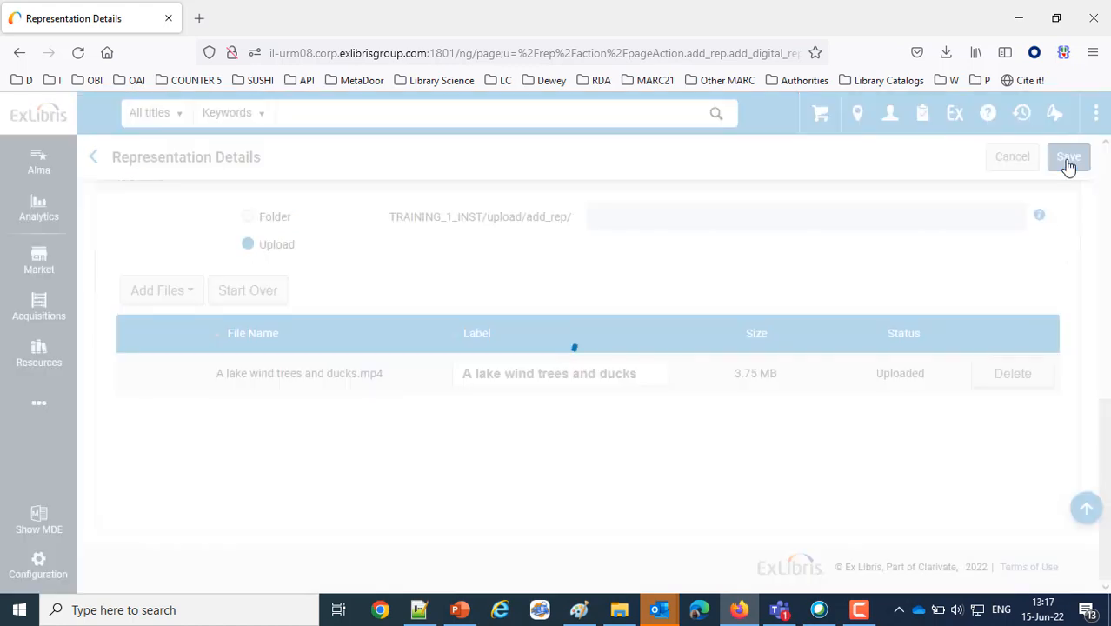
click(1067, 156)
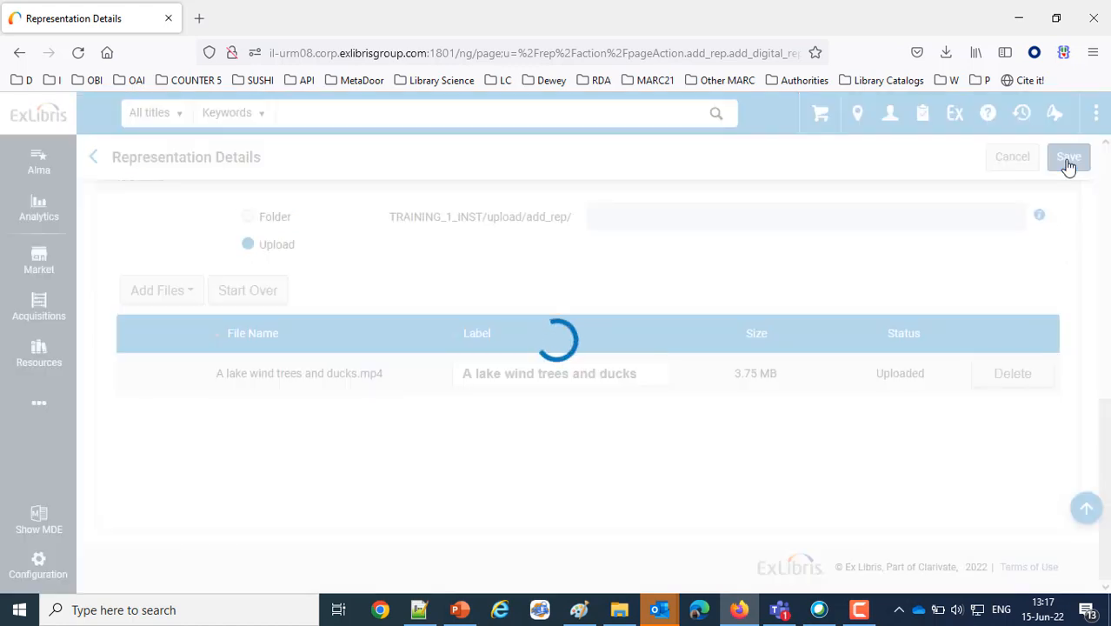
click(1067, 157)
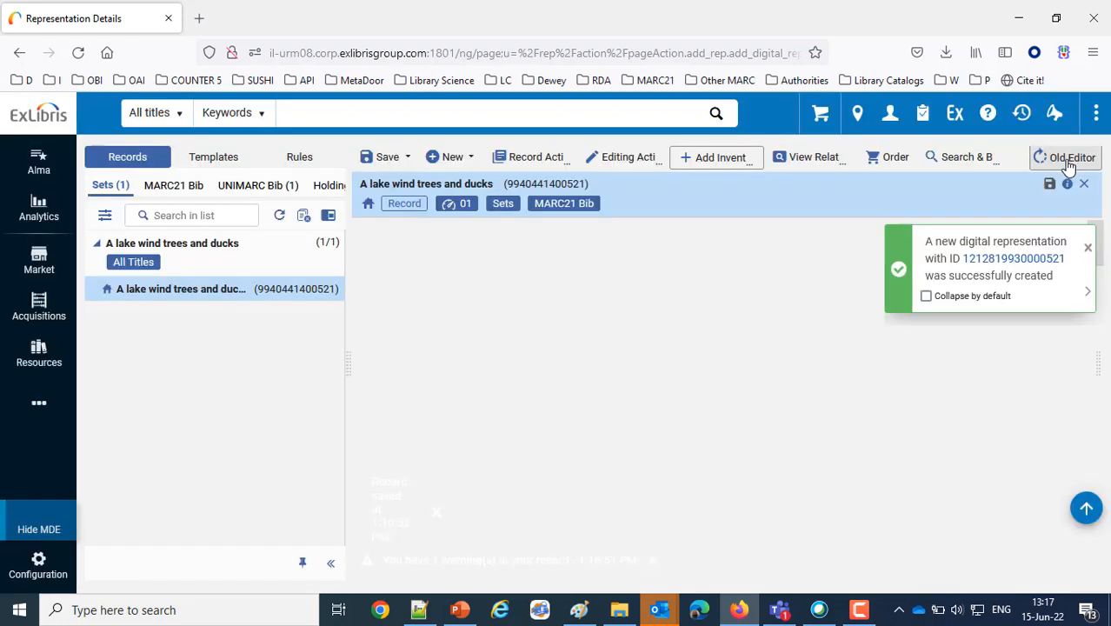
click(1071, 157)
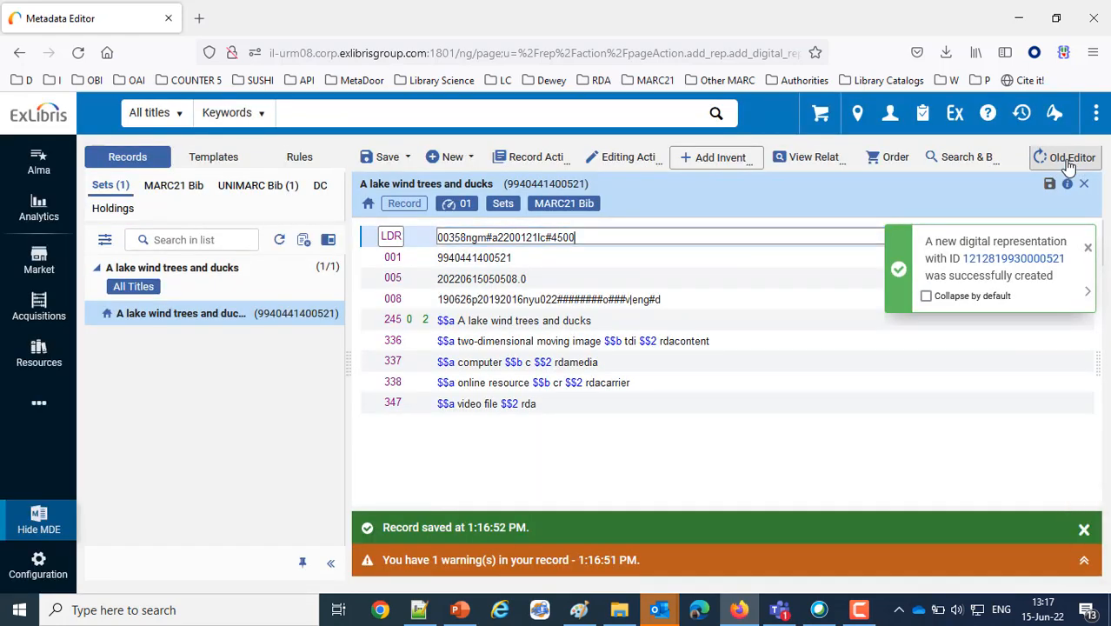
click(808, 157)
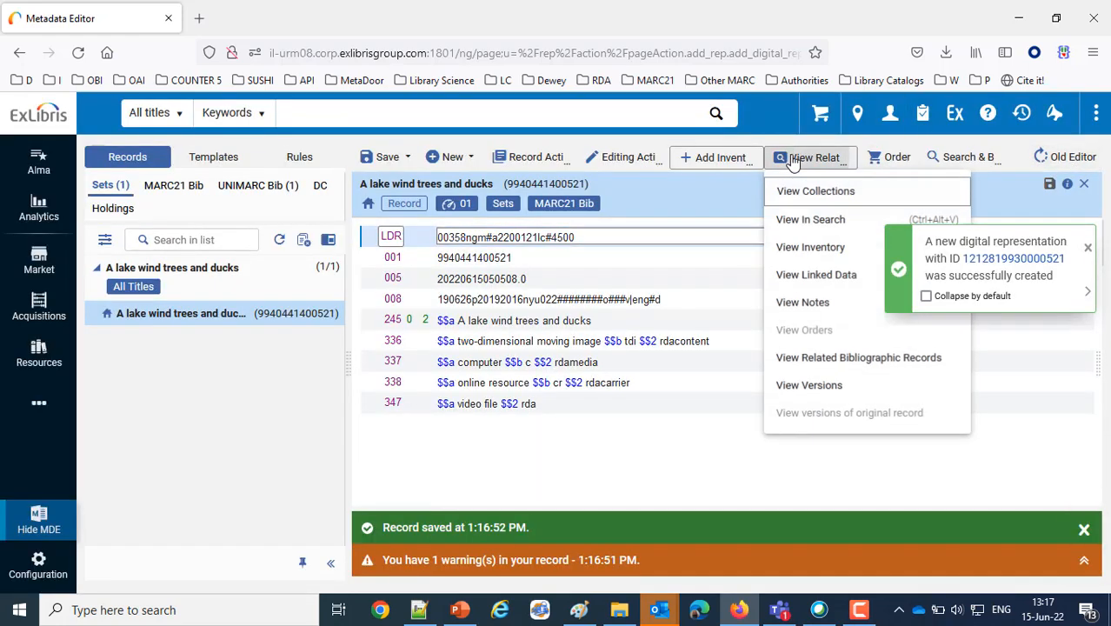
click(810, 247)
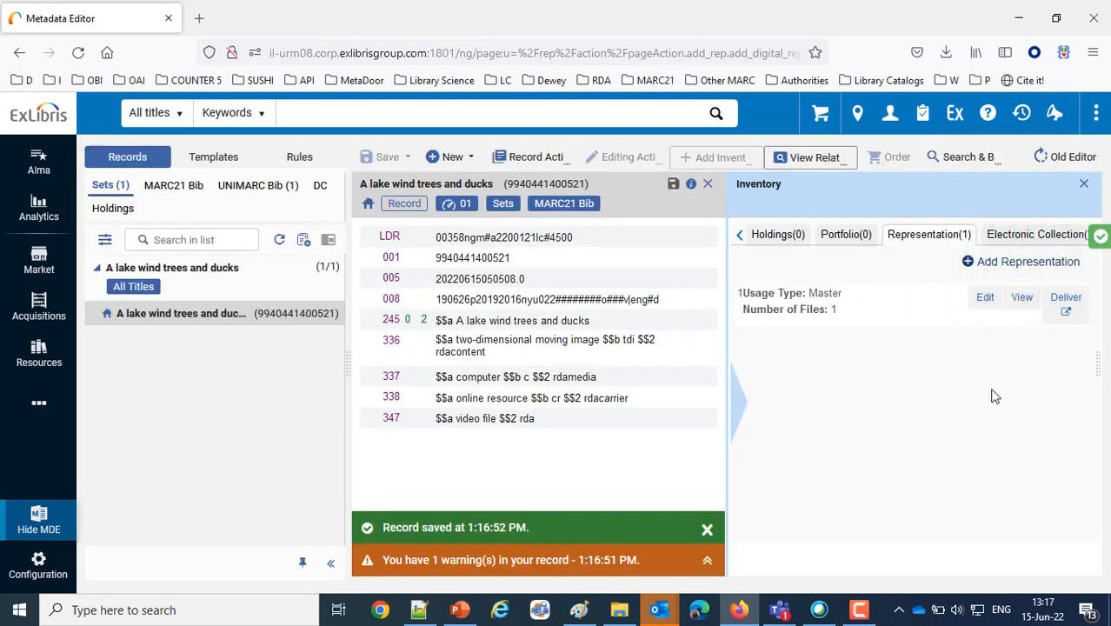
click(984, 295)
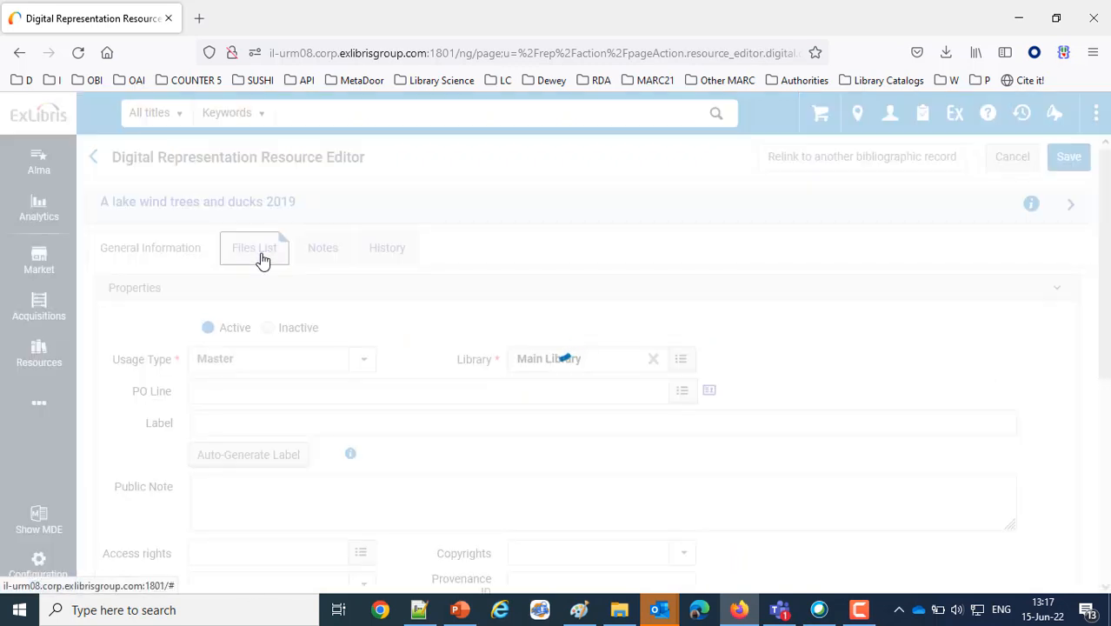
Show the representation's Files List and choose Captions from the MP4 row's actions
click(254, 247)
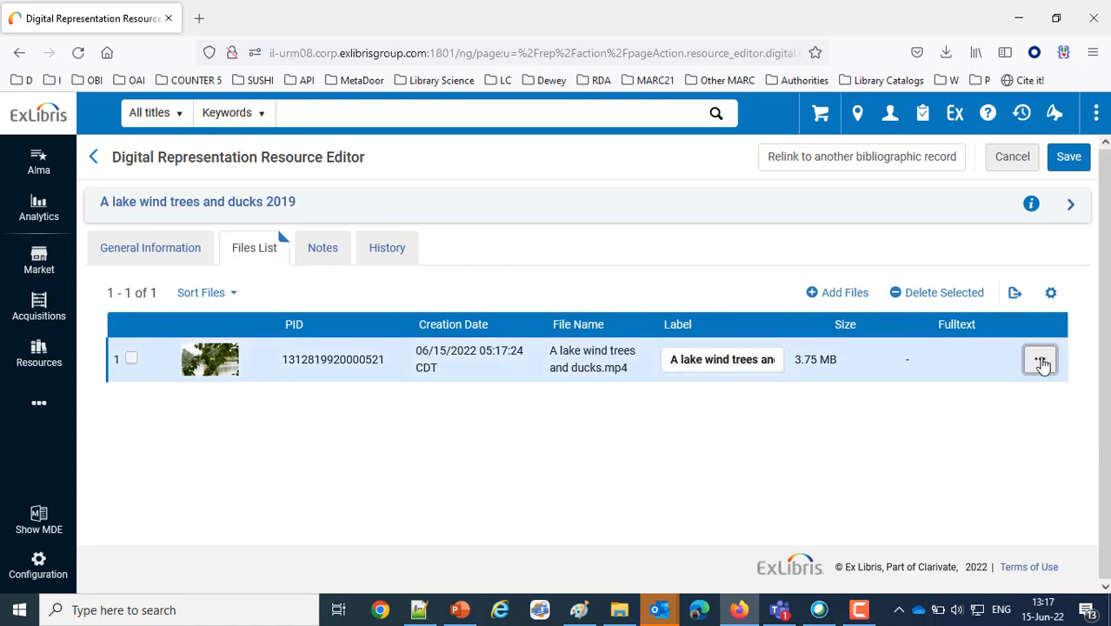
click(1040, 358)
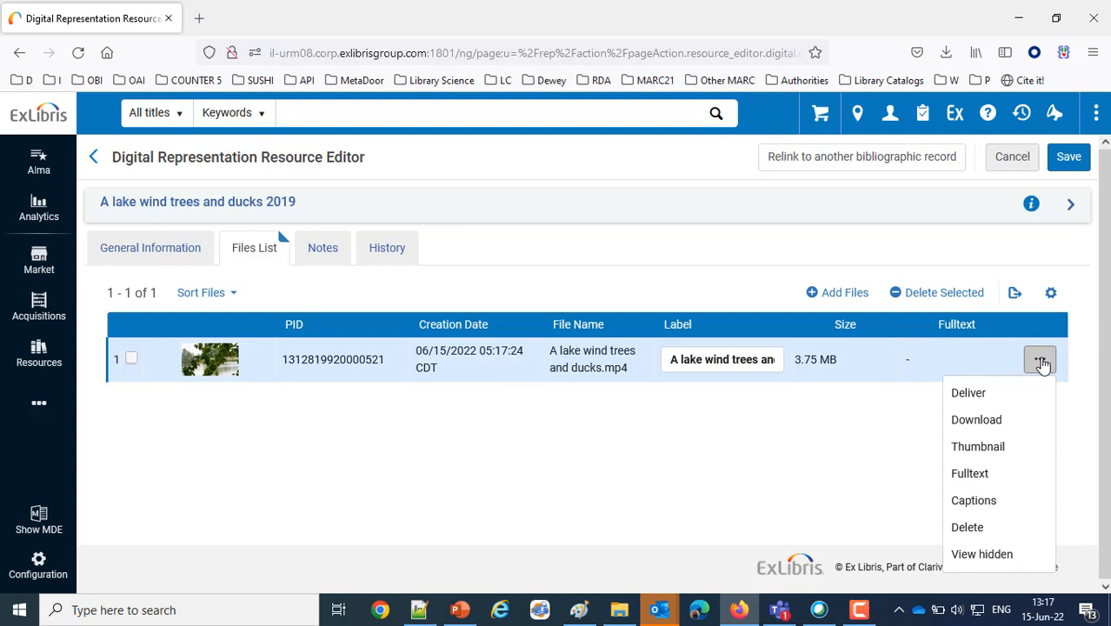
mouse_move(925, 497)
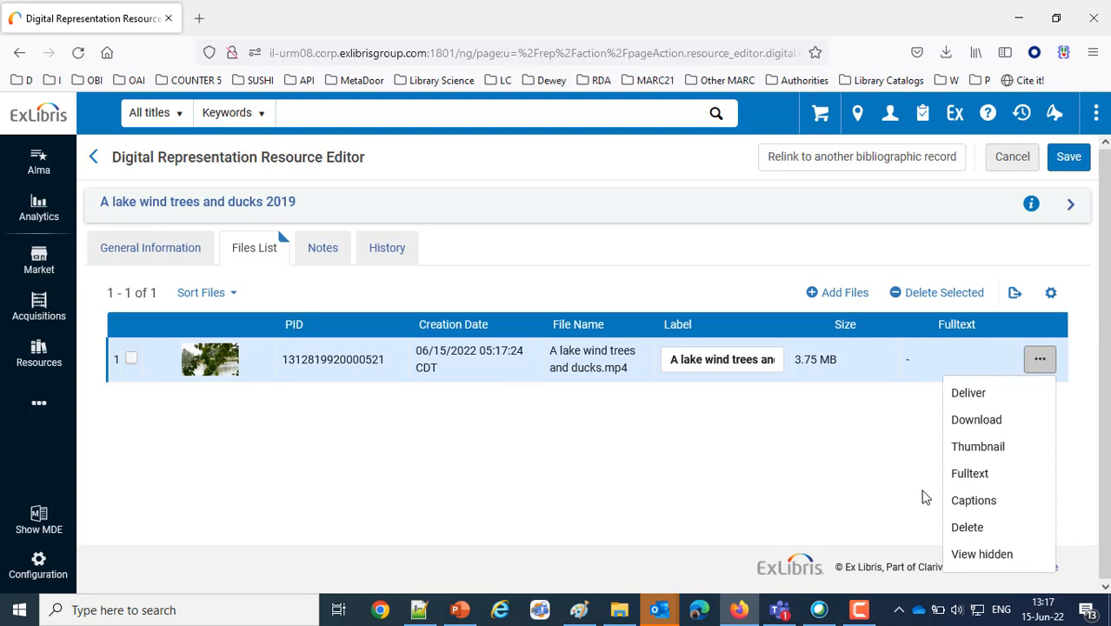
mouse_move(973, 501)
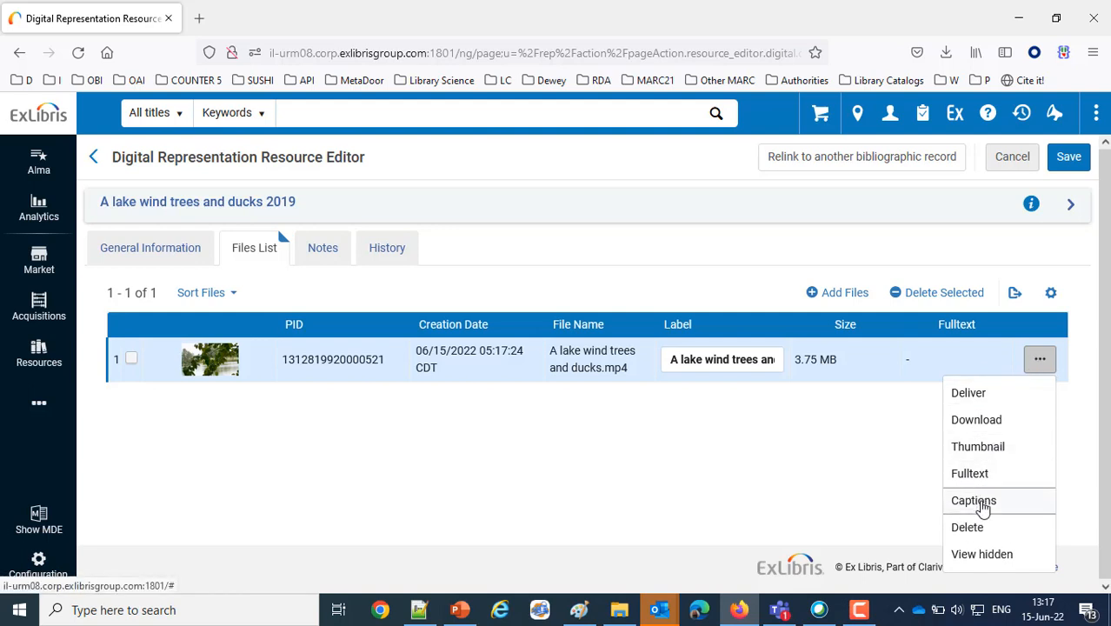
click(973, 500)
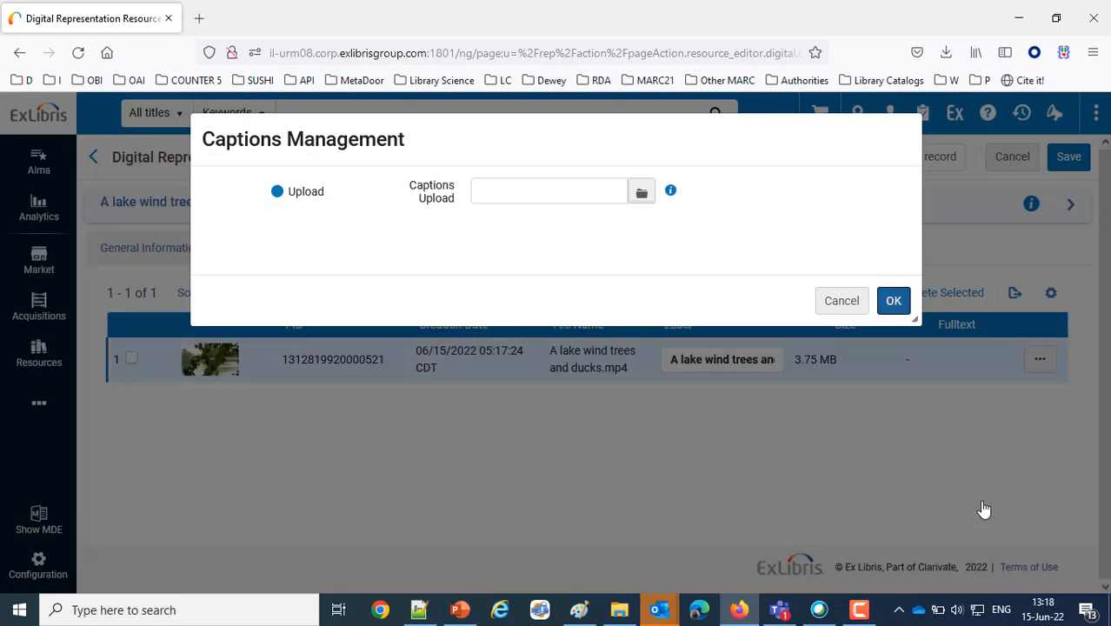
mouse_move(199, 196)
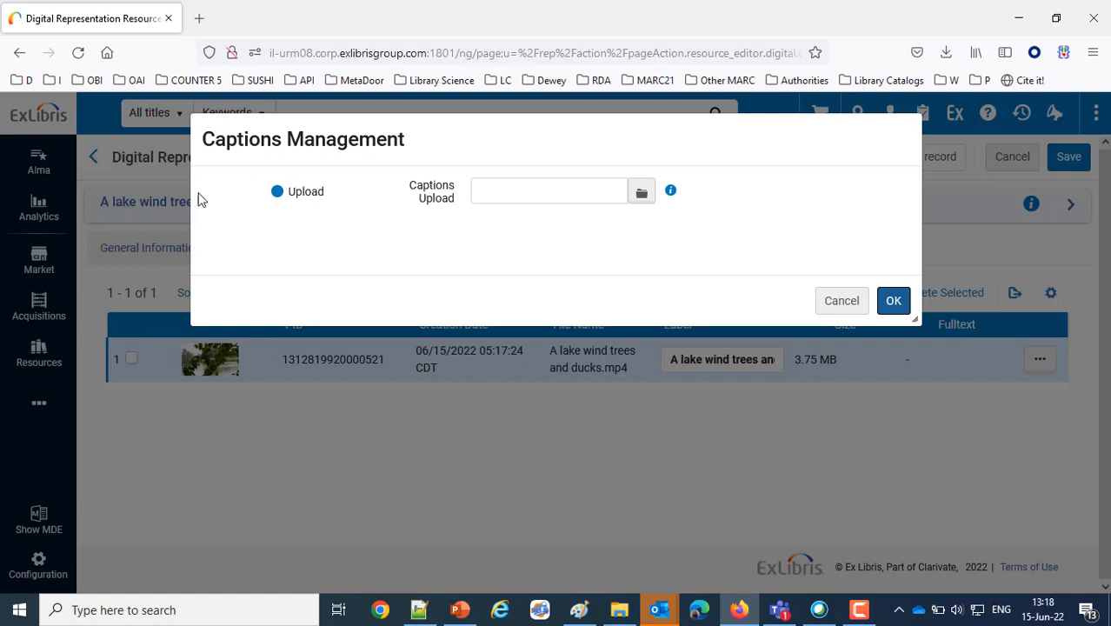
mouse_move(298, 223)
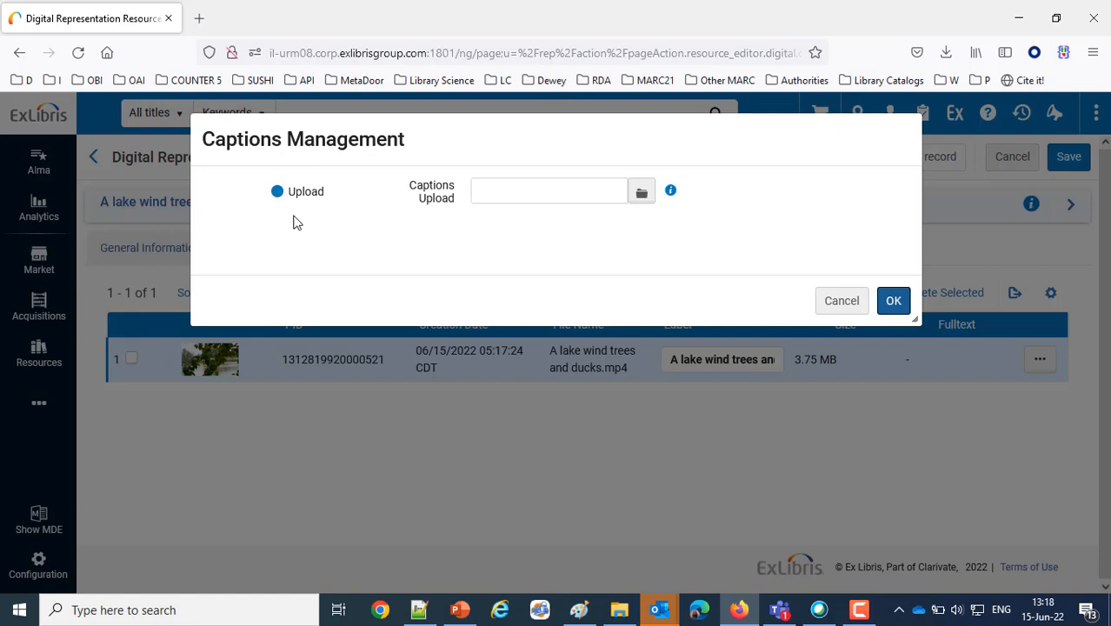
mouse_move(449, 207)
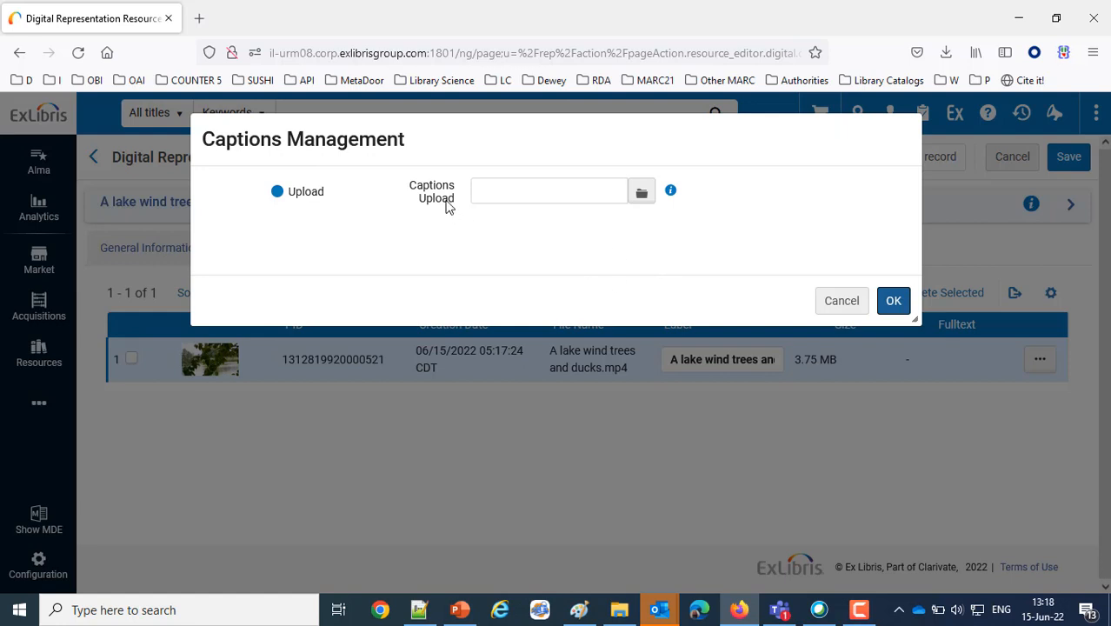
Select the empty Captions Upload field in the Captions Management dialog
double_click(433, 191)
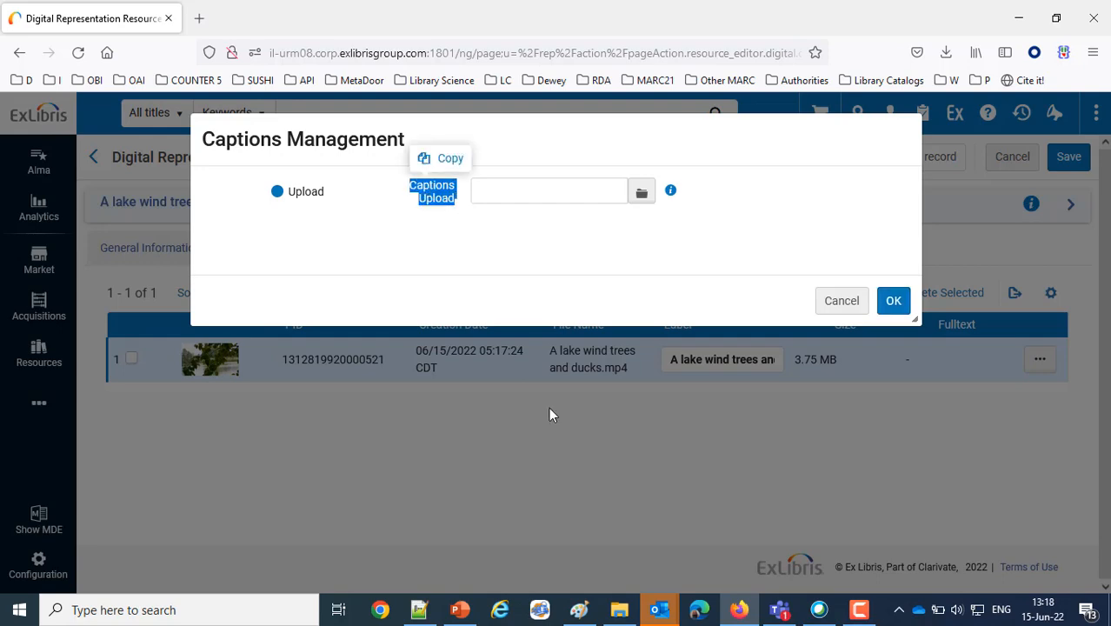
Browse for a captions file and navigate to the closed-captions folder holding the lake VTT
click(641, 190)
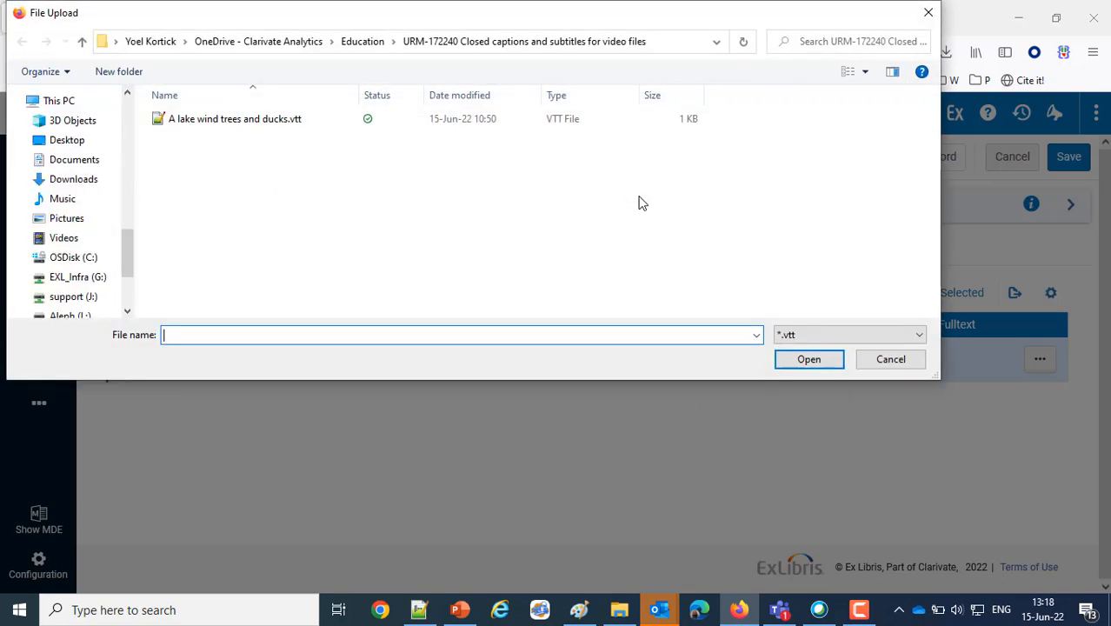
mouse_move(266, 122)
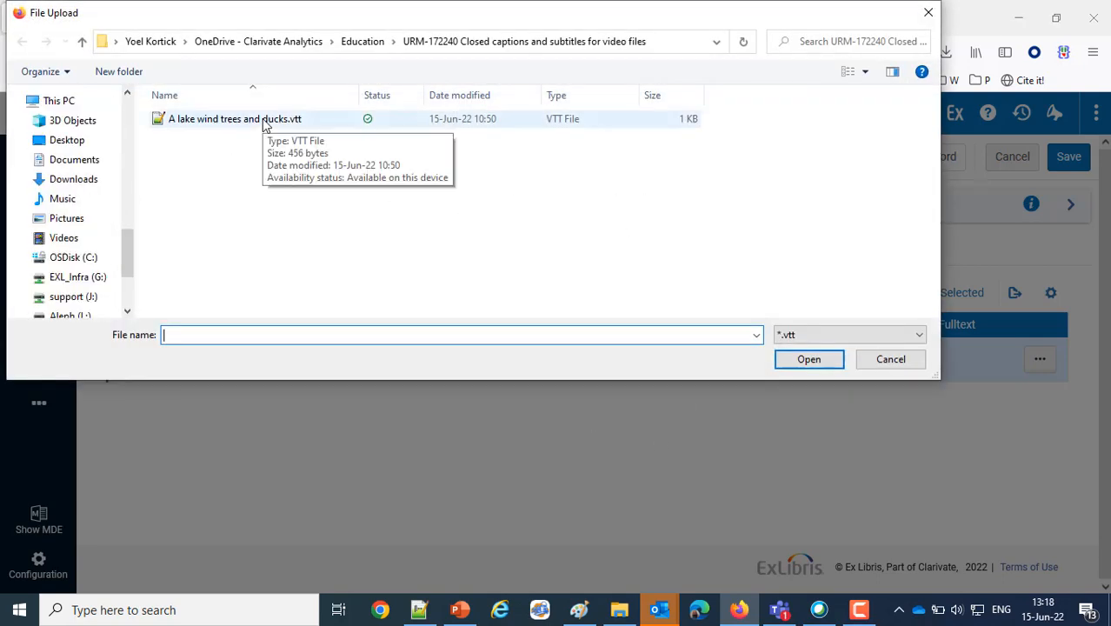
mouse_move(782, 542)
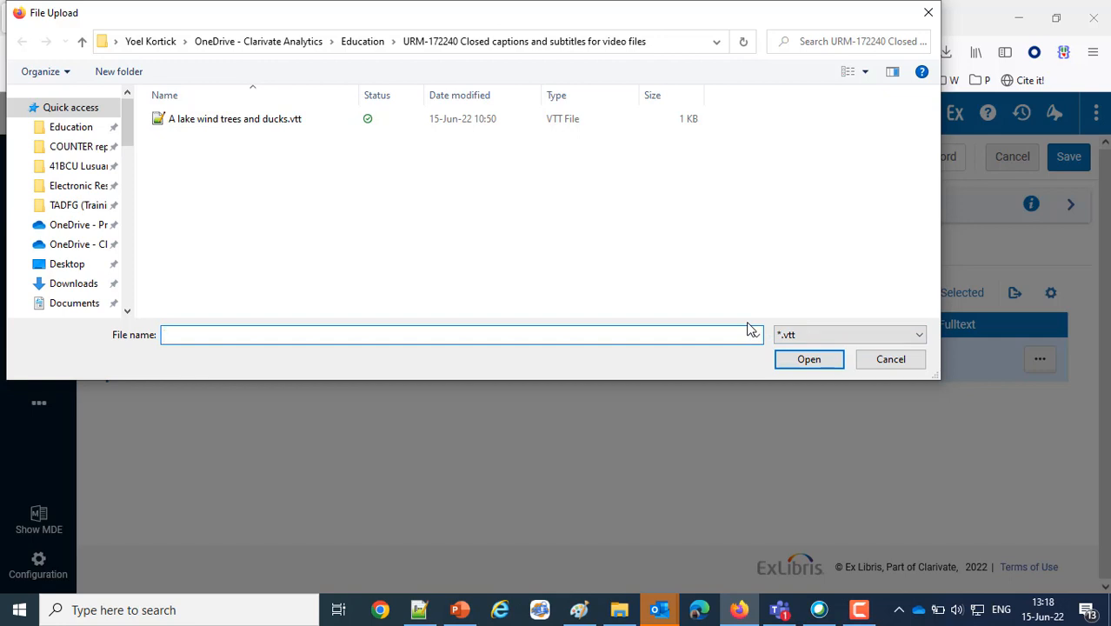
click(235, 118)
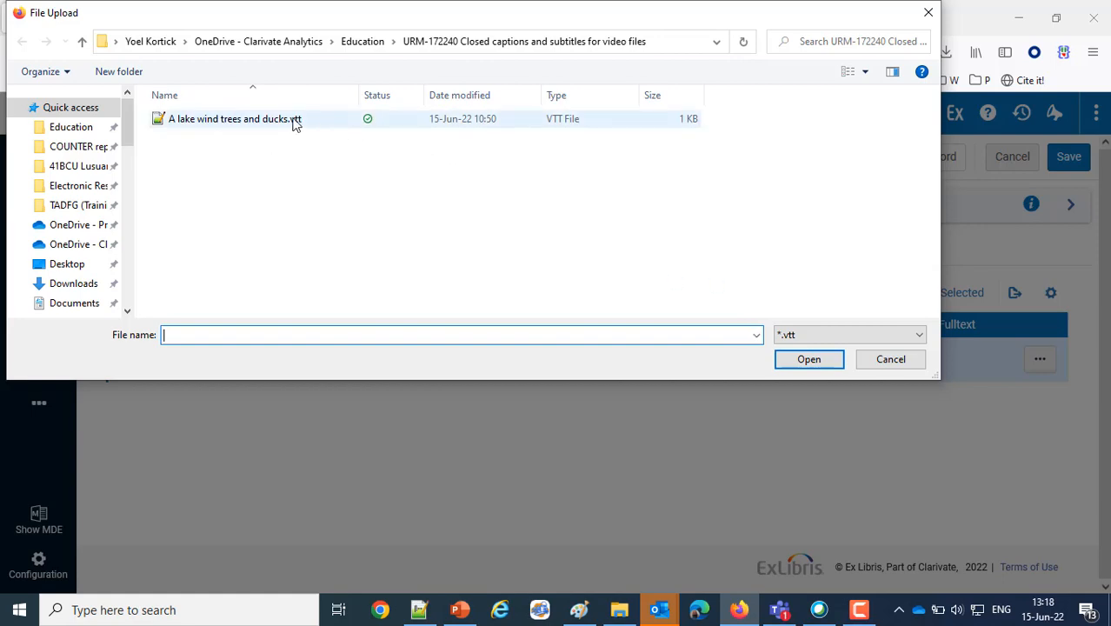
Attach 'A lake wind trees and ducks.vtt' as the MP4's captions and save the representation
click(808, 358)
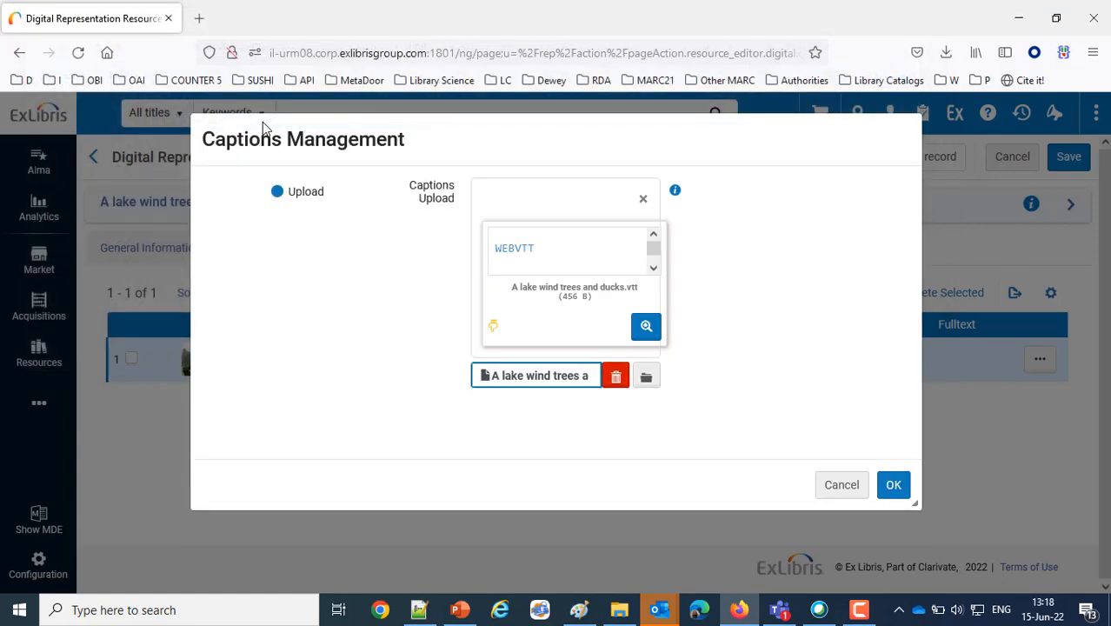
mouse_move(893, 484)
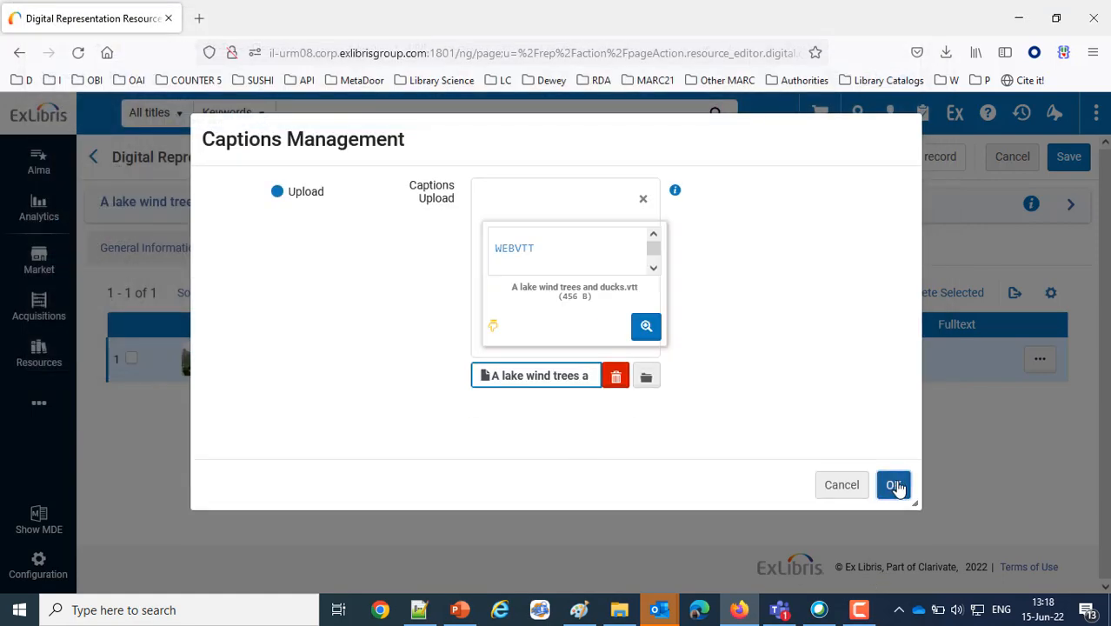
click(893, 483)
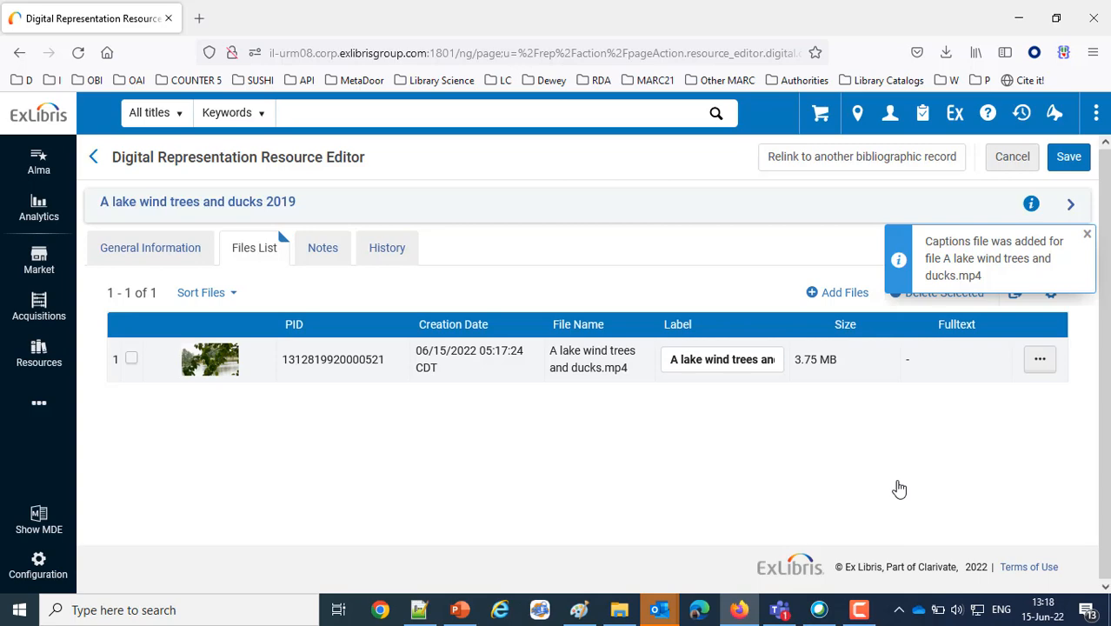
click(1069, 156)
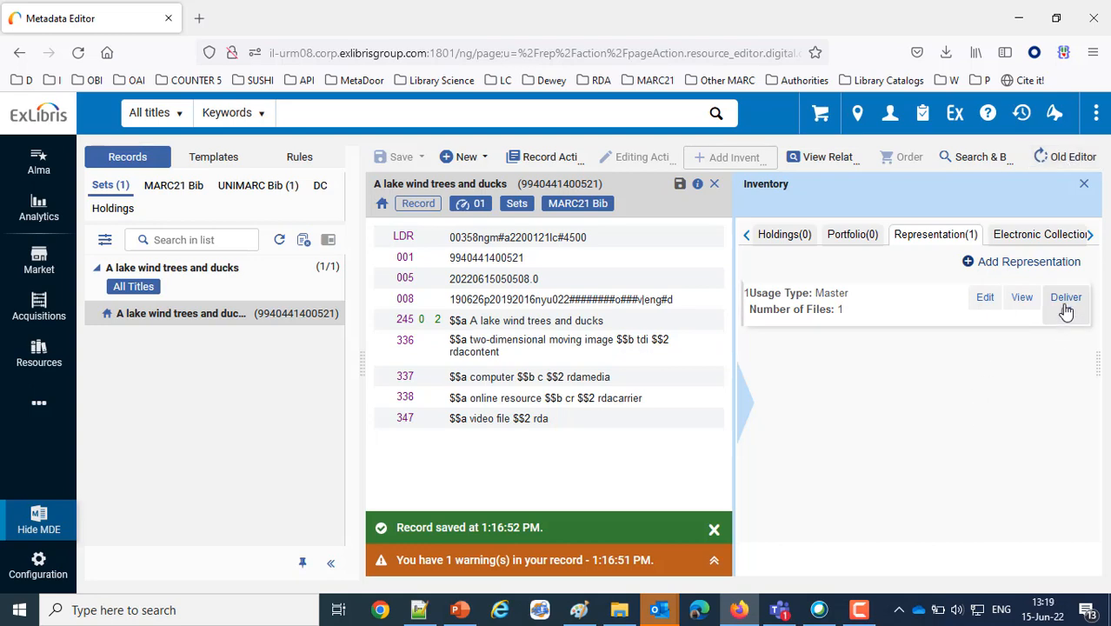
Deliver the representation and play the lake video with captions switched on from the CC menu
click(1066, 296)
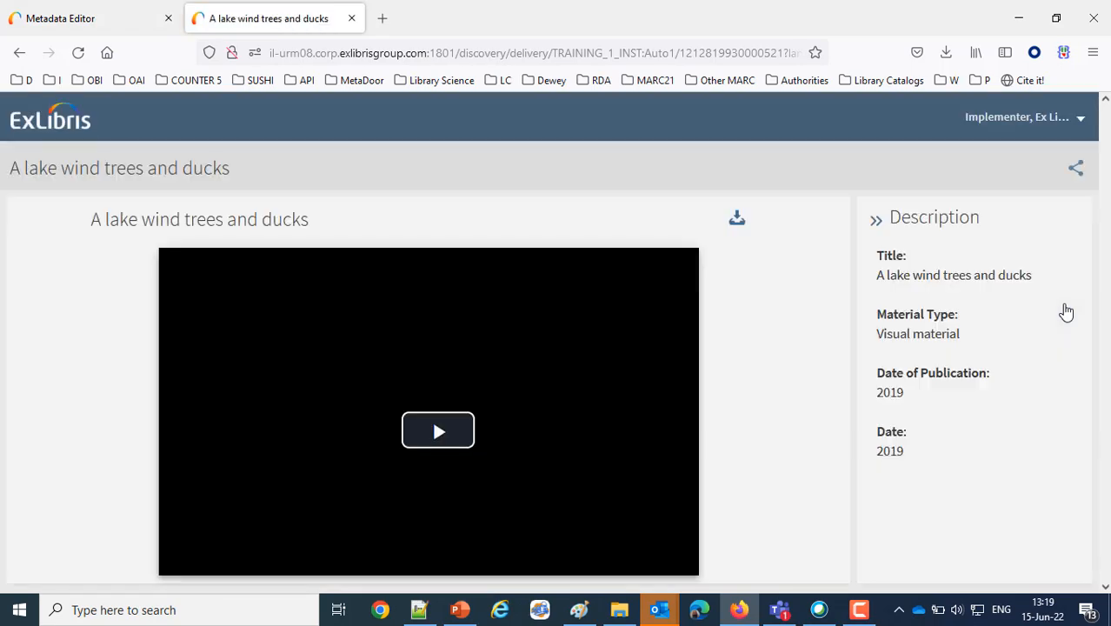
mouse_move(846, 467)
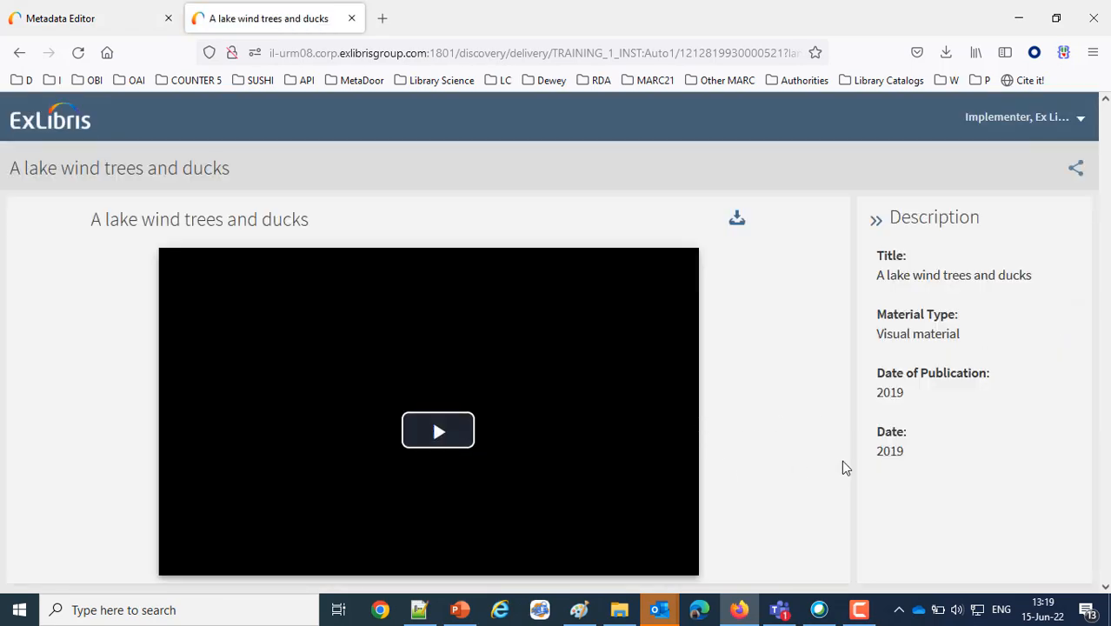
click(438, 431)
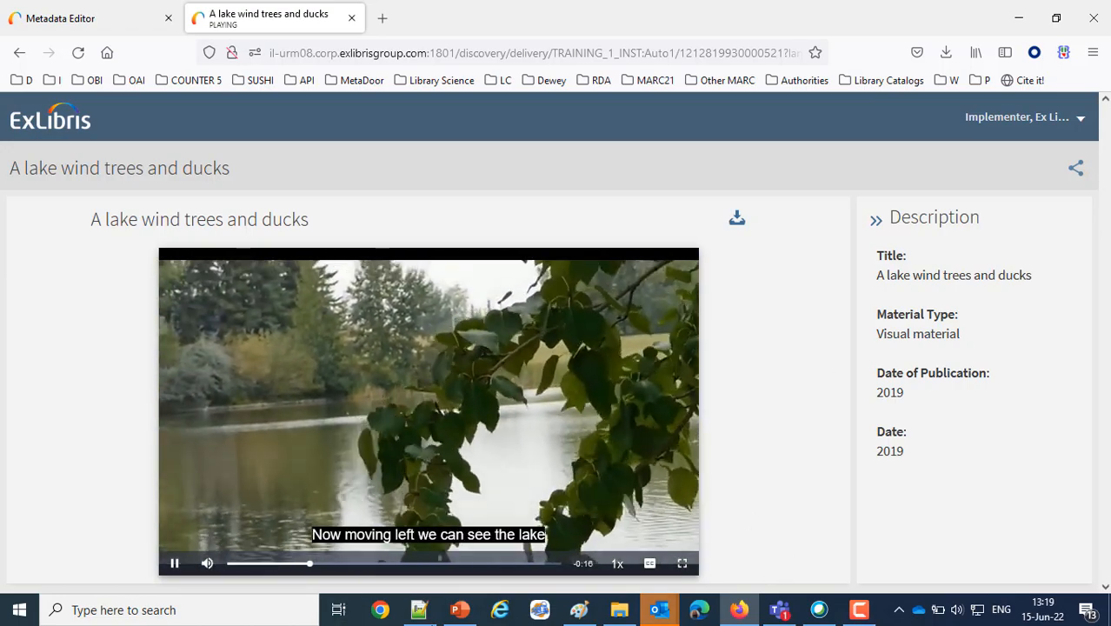
click(650, 564)
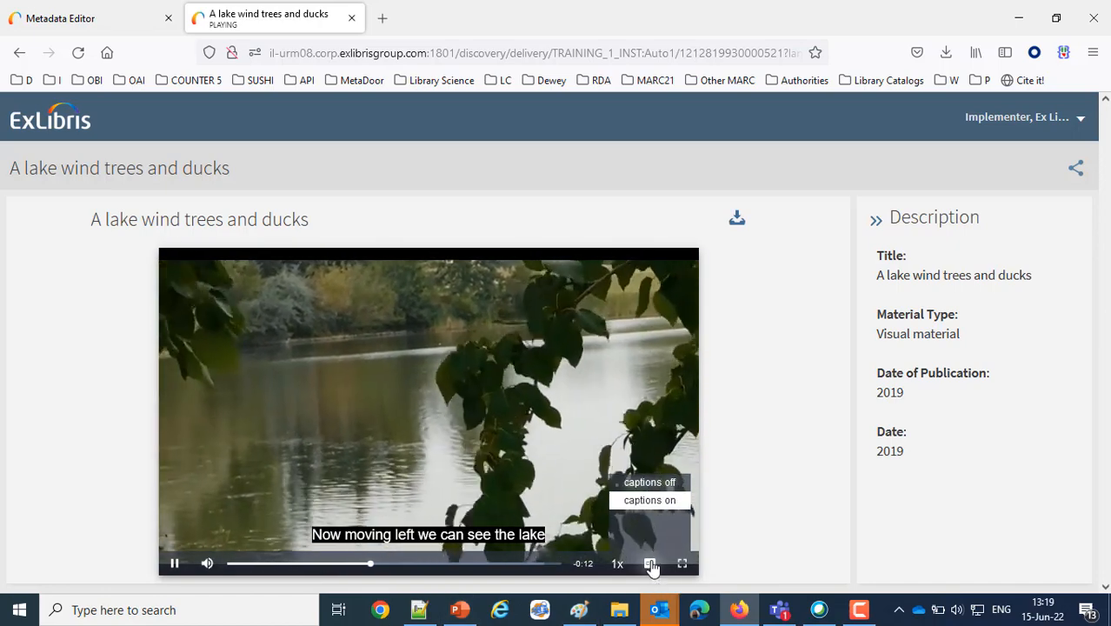
click(650, 482)
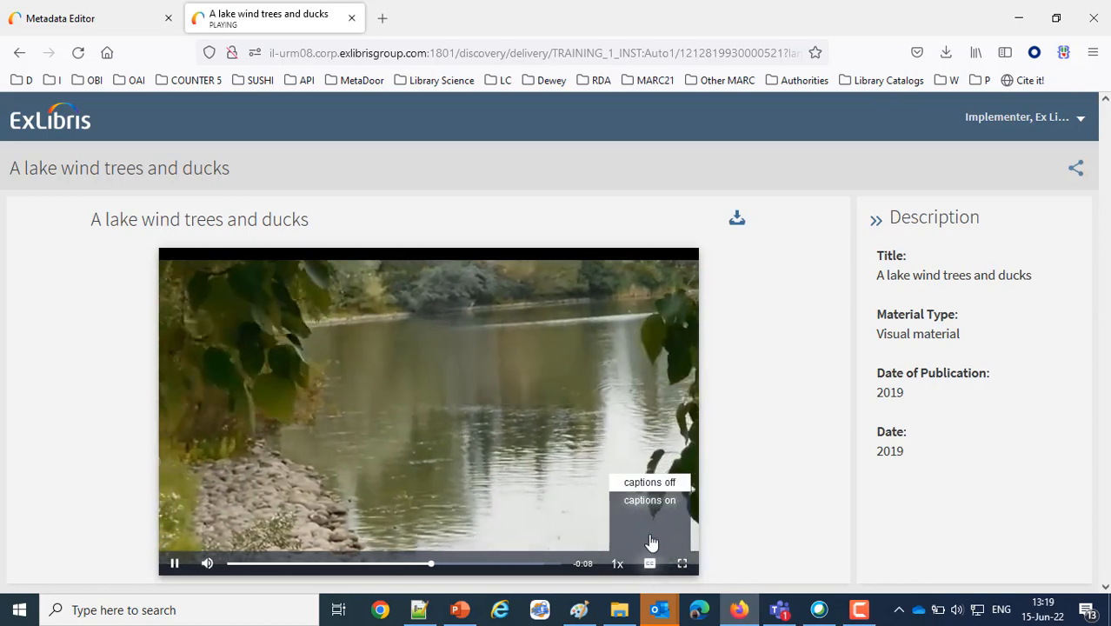
click(651, 500)
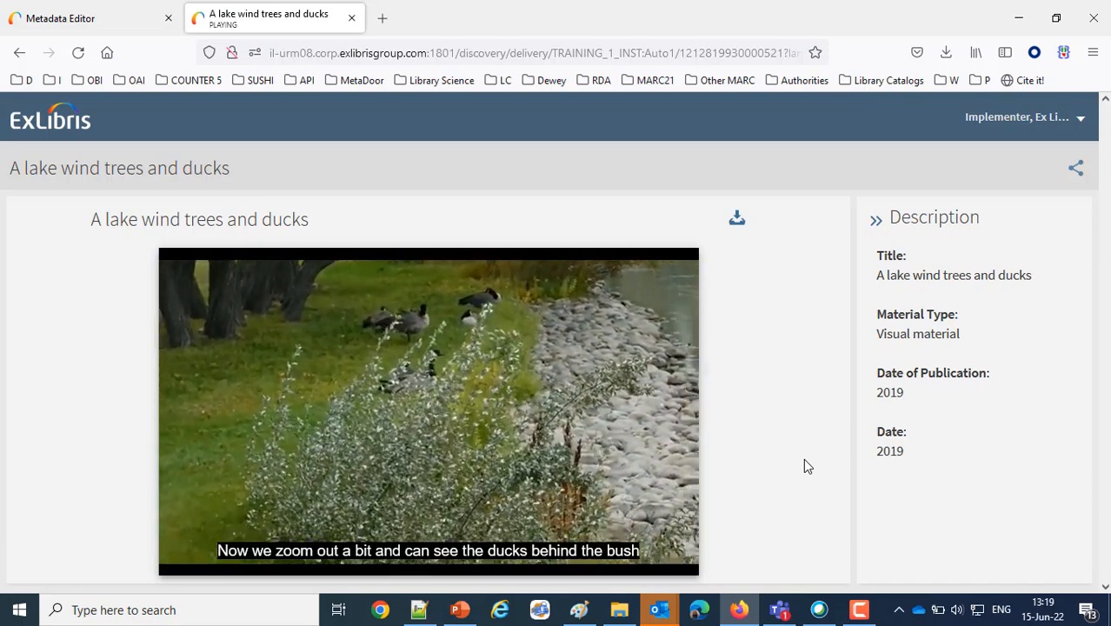
mouse_move(259, 563)
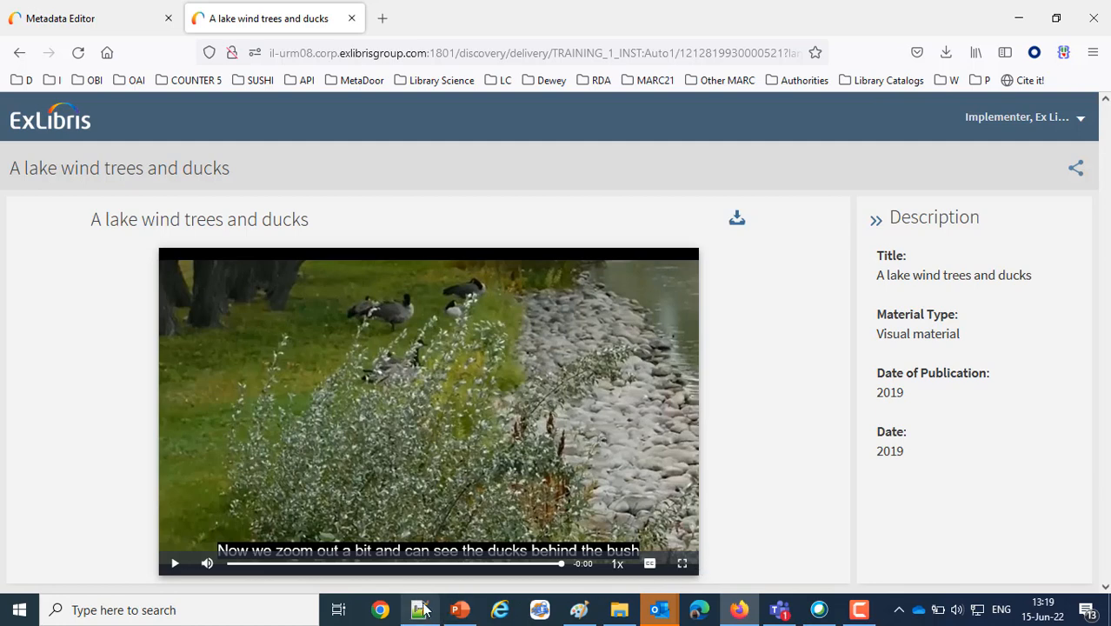
Compare the on-screen subtitles with the VTT file in Notepad++, then return to the Metadata Editor
click(419, 608)
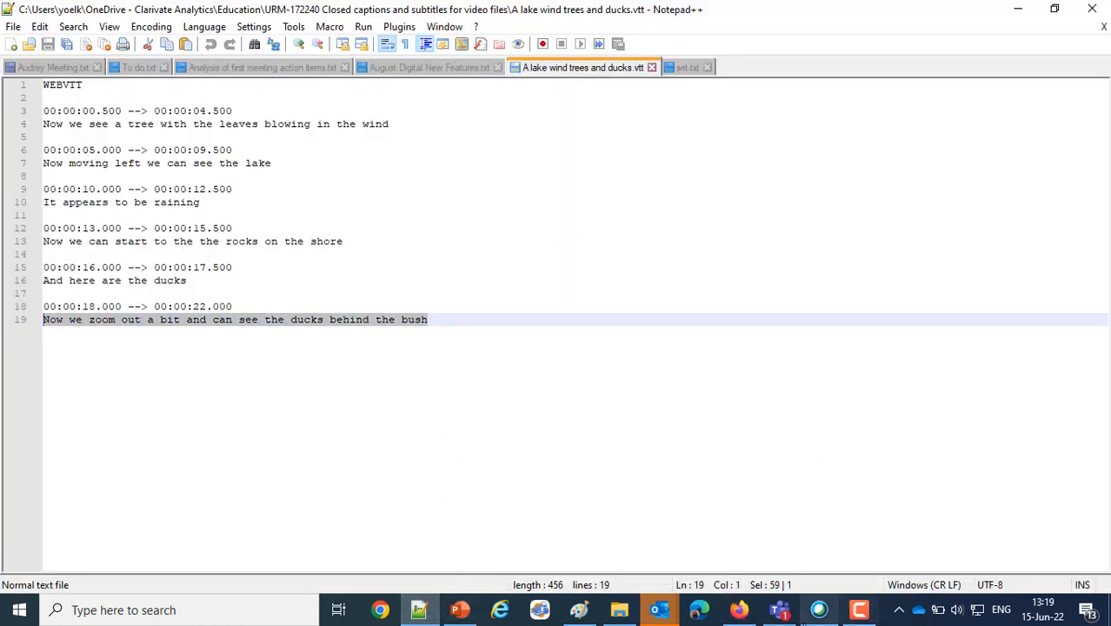
click(737, 609)
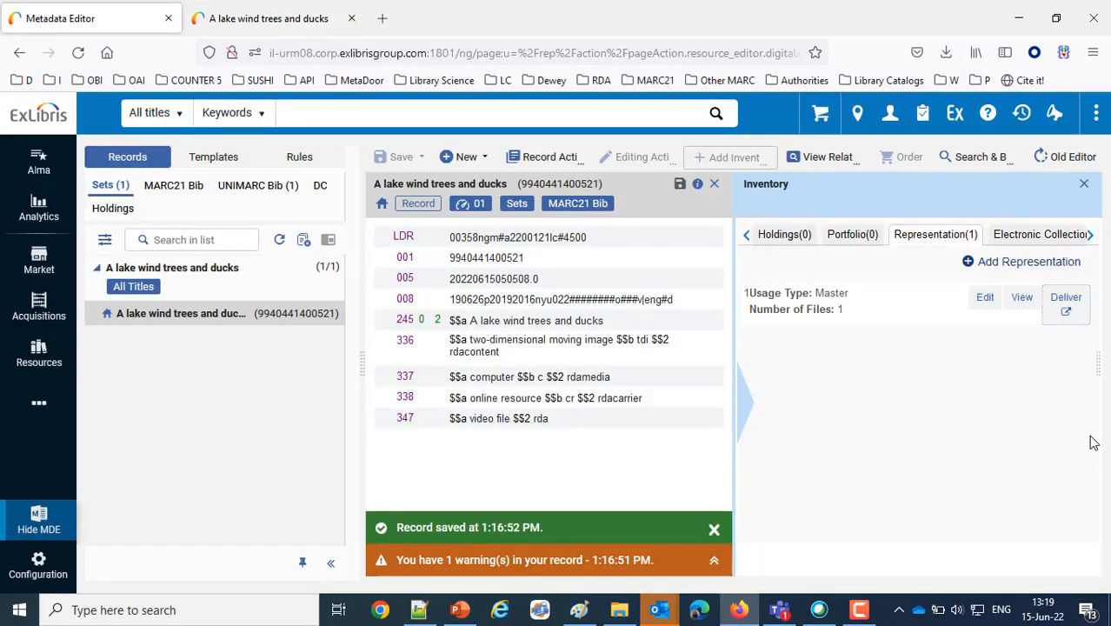
Reopen Captions Management for the lake MP4, confirm the existing captions offer Download/Delete, and close it
click(984, 295)
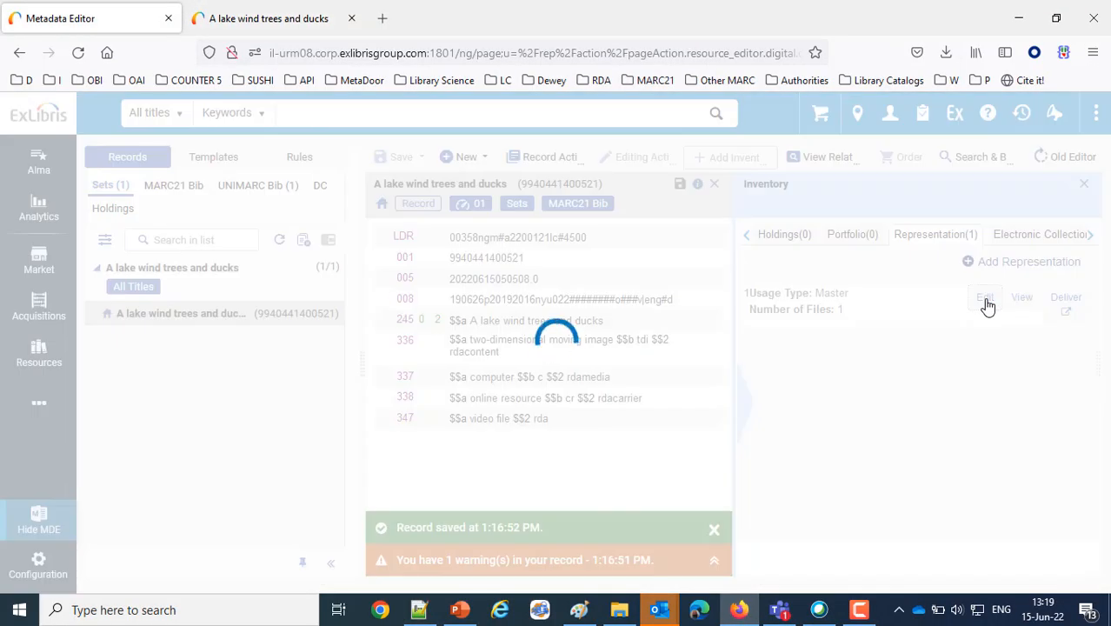
click(984, 297)
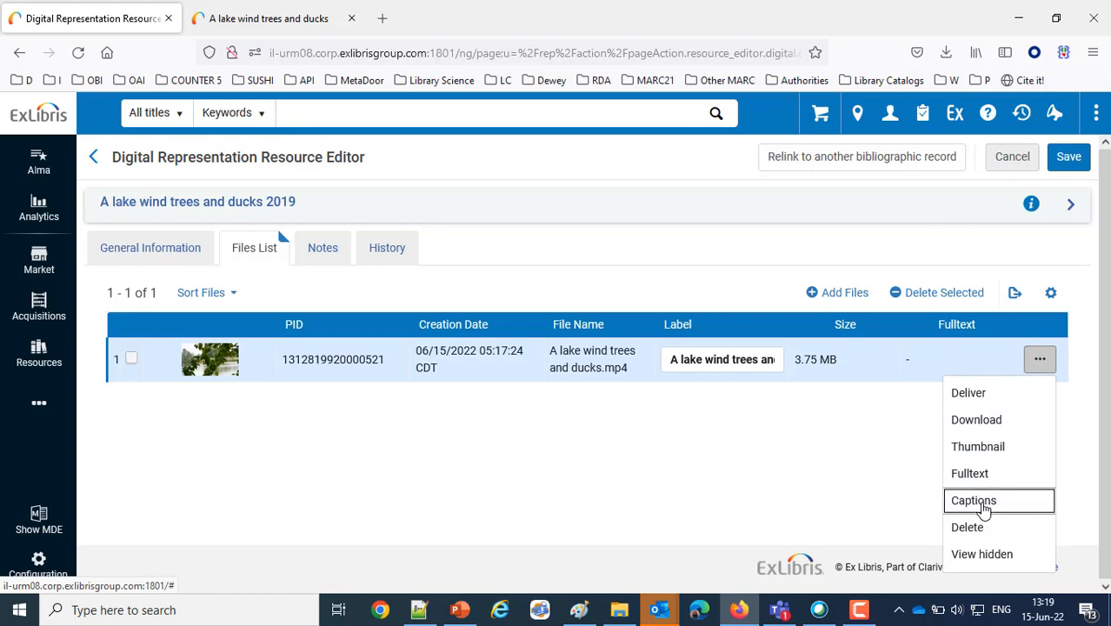
click(974, 500)
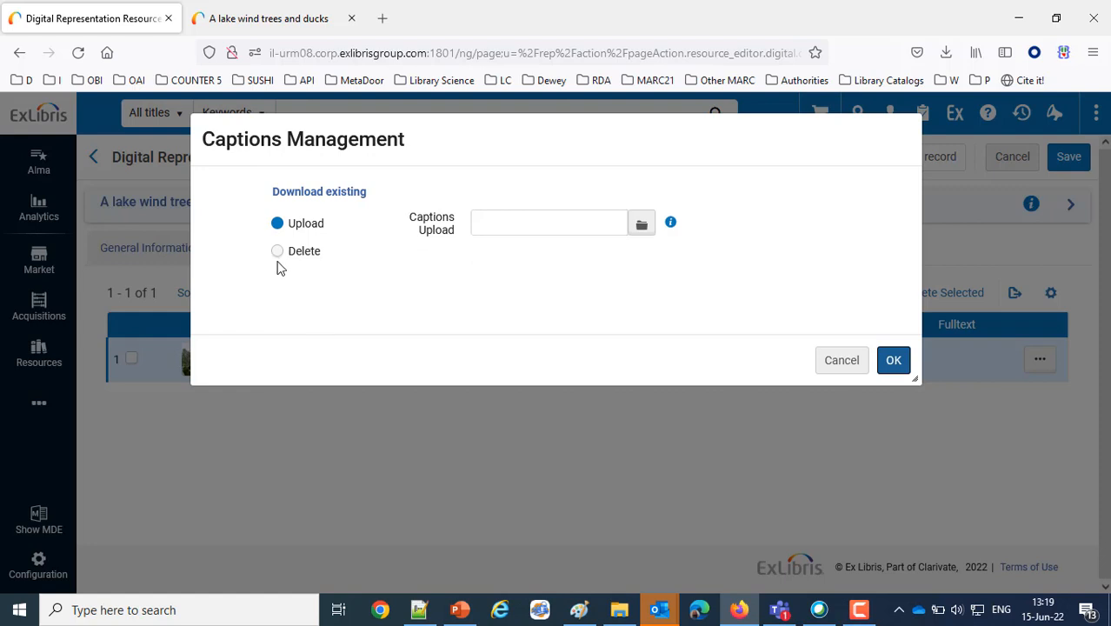
mouse_move(334, 191)
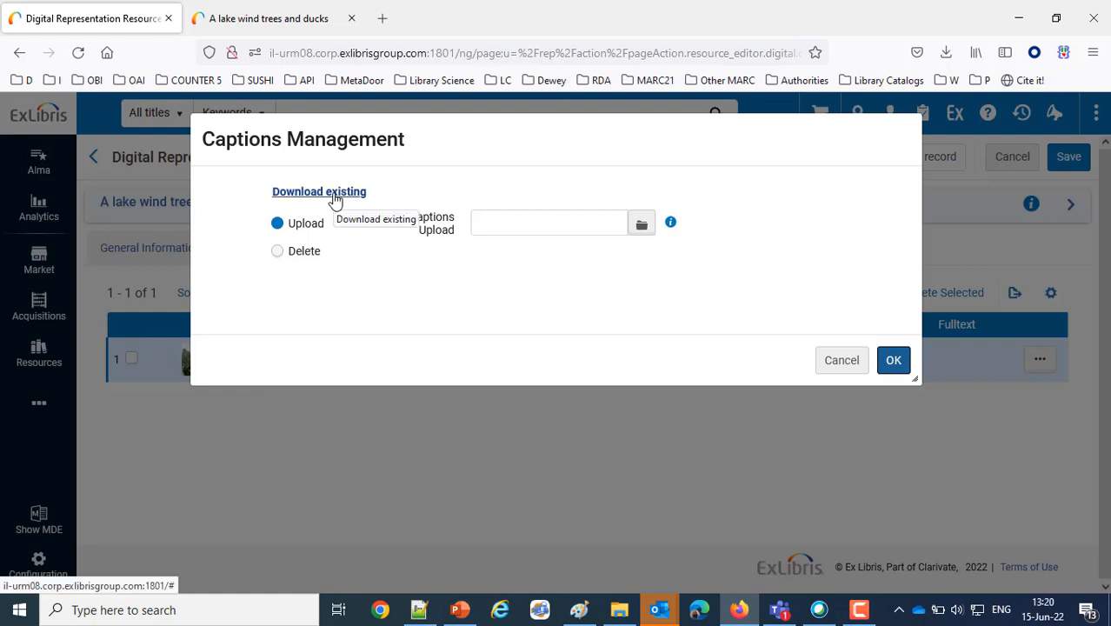
mouse_move(530, 398)
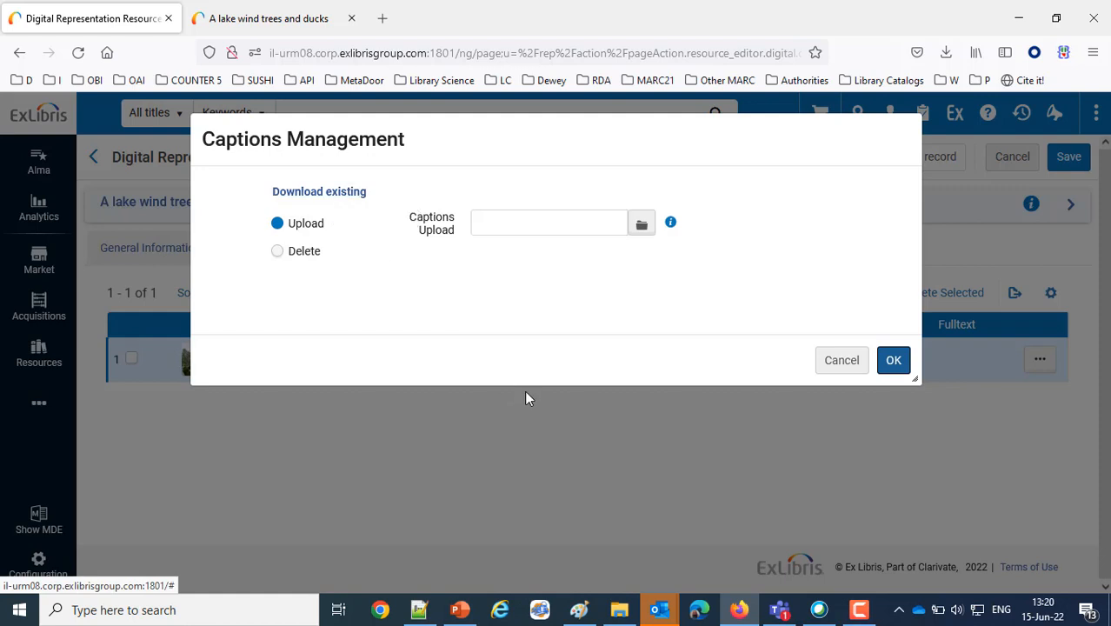
click(841, 360)
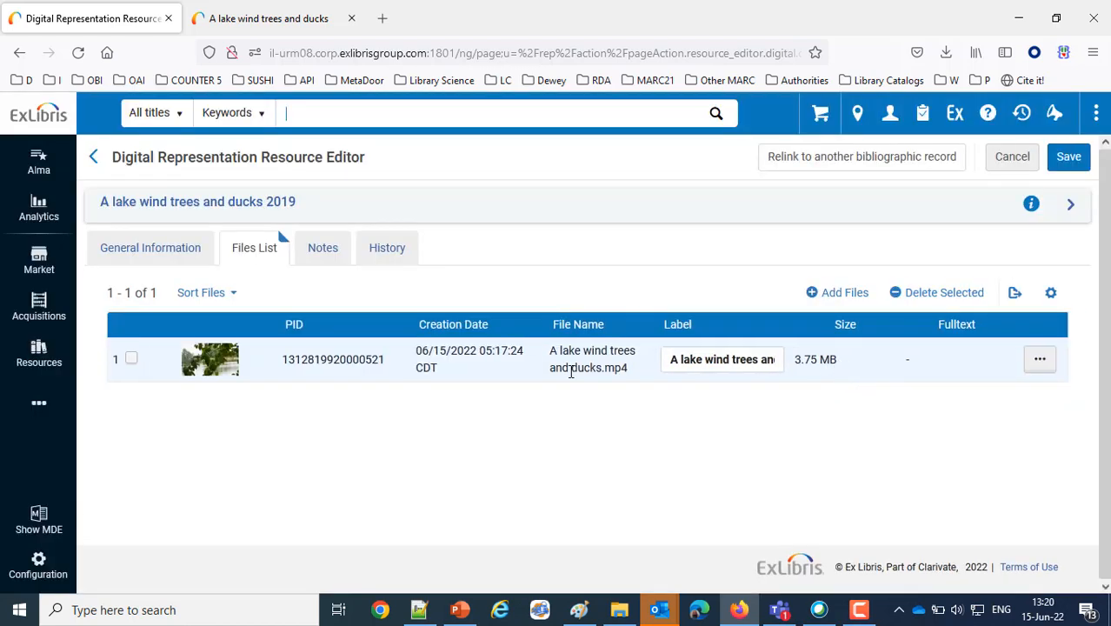